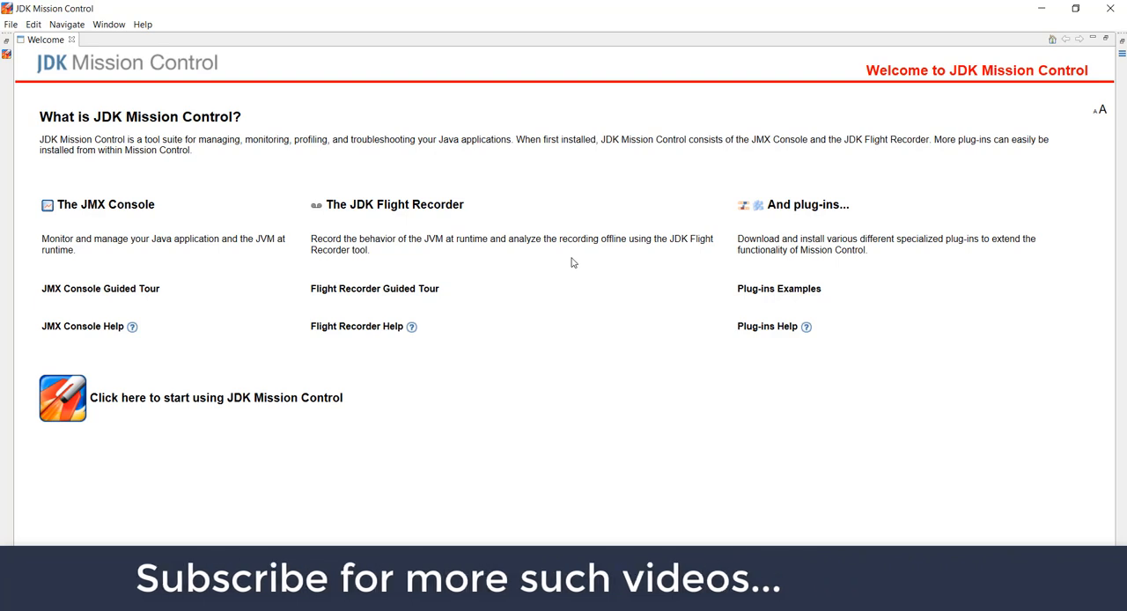
mouse_move(247, 504)
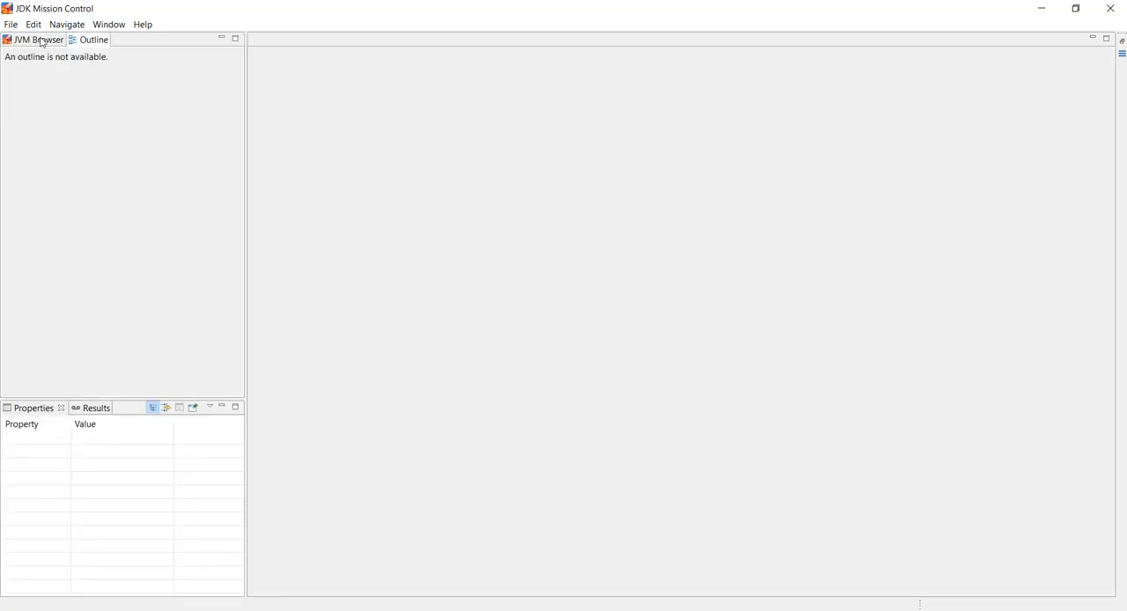
Step: Expand the MemoryExample JVM in the JVM Browser and bring up its Flight Recorder actions
left_click(33, 39)
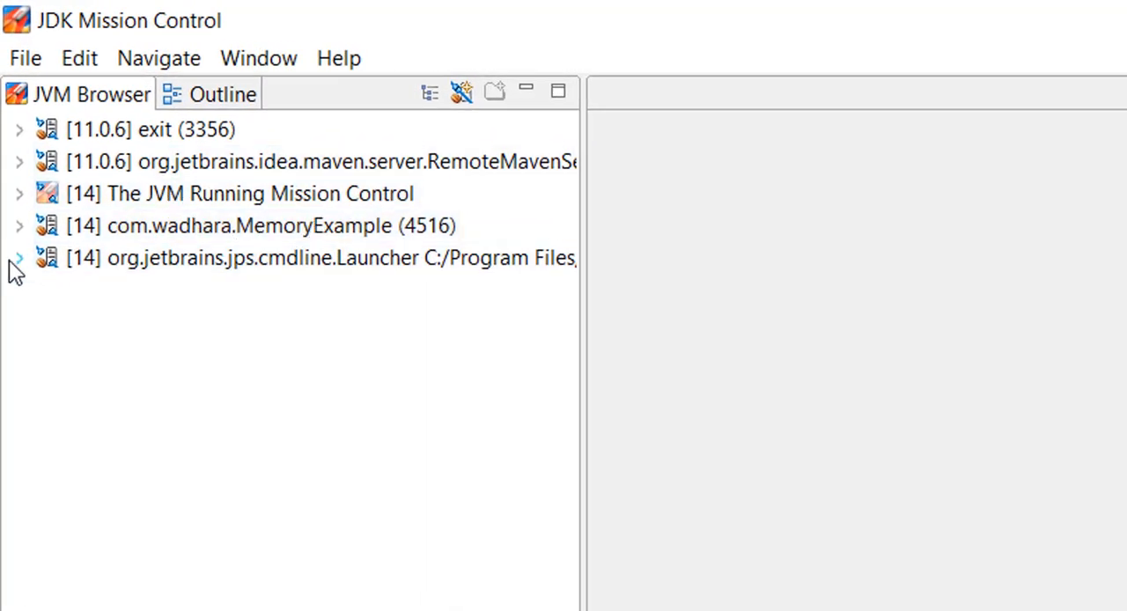
left_click(18, 226)
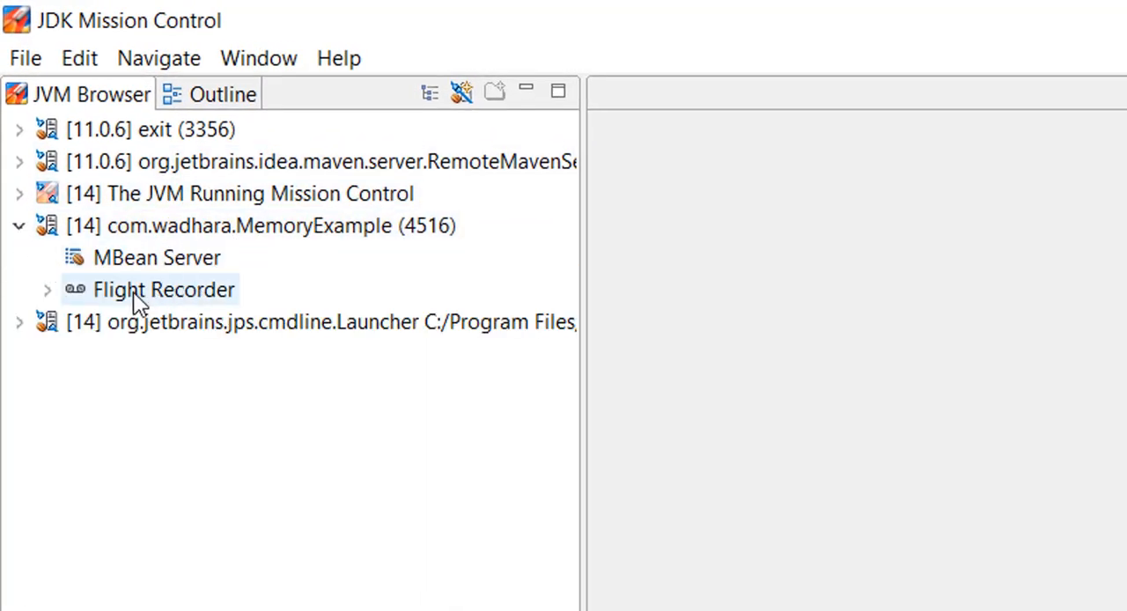
left_click(157, 258)
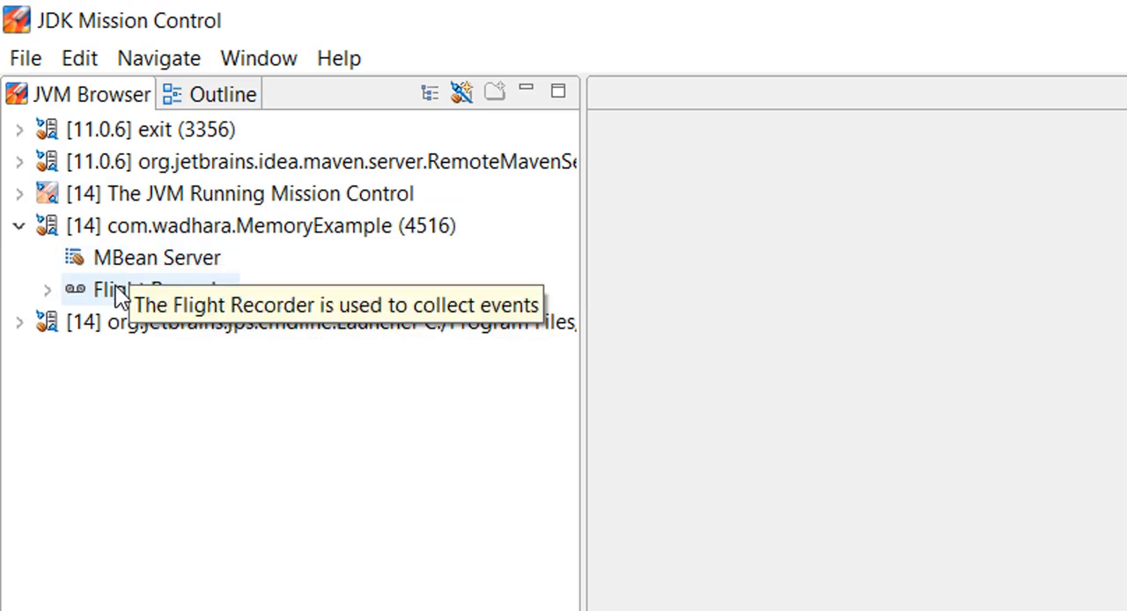
right_click(148, 289)
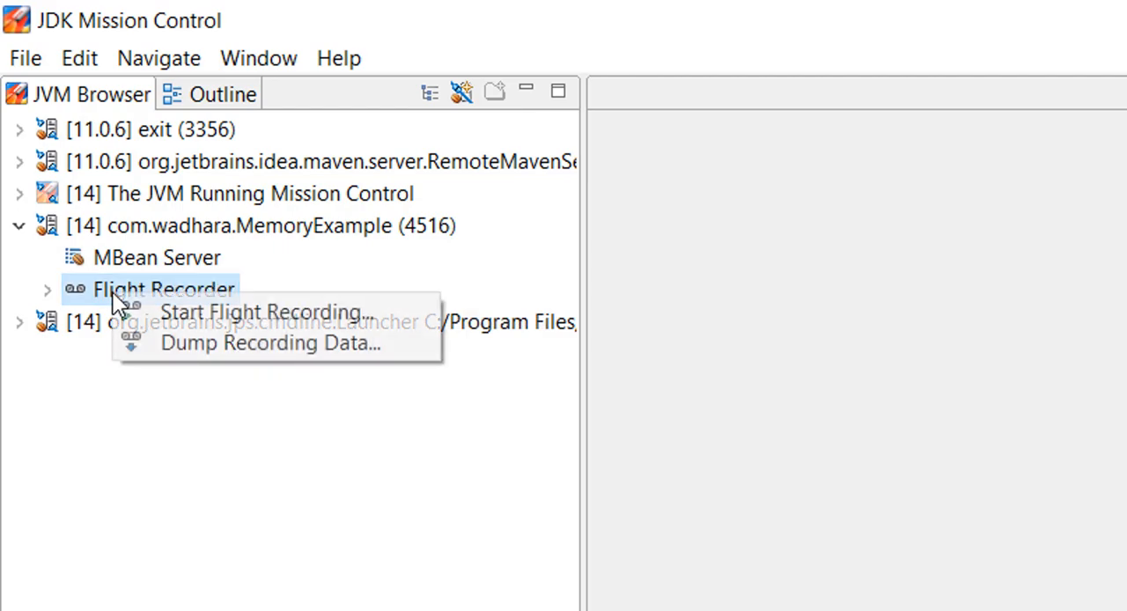
mouse_move(260, 312)
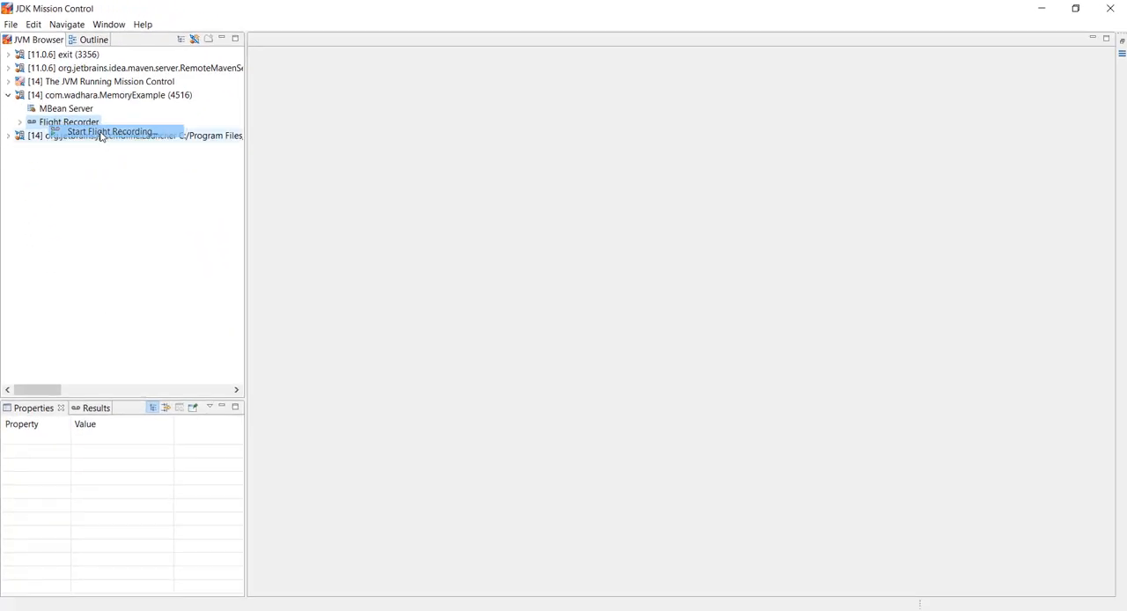
Step: Name the recording MemoryExample-1, keep it time-fixed at 1 min, and continue to event options
left_click(111, 130)
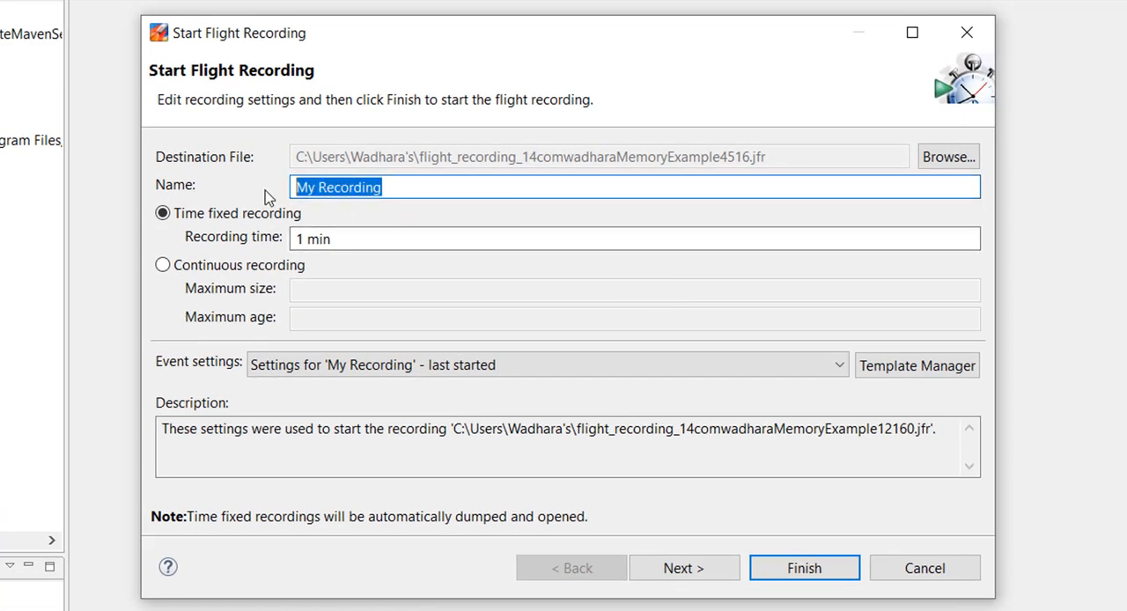
type("MemoryExample-1")
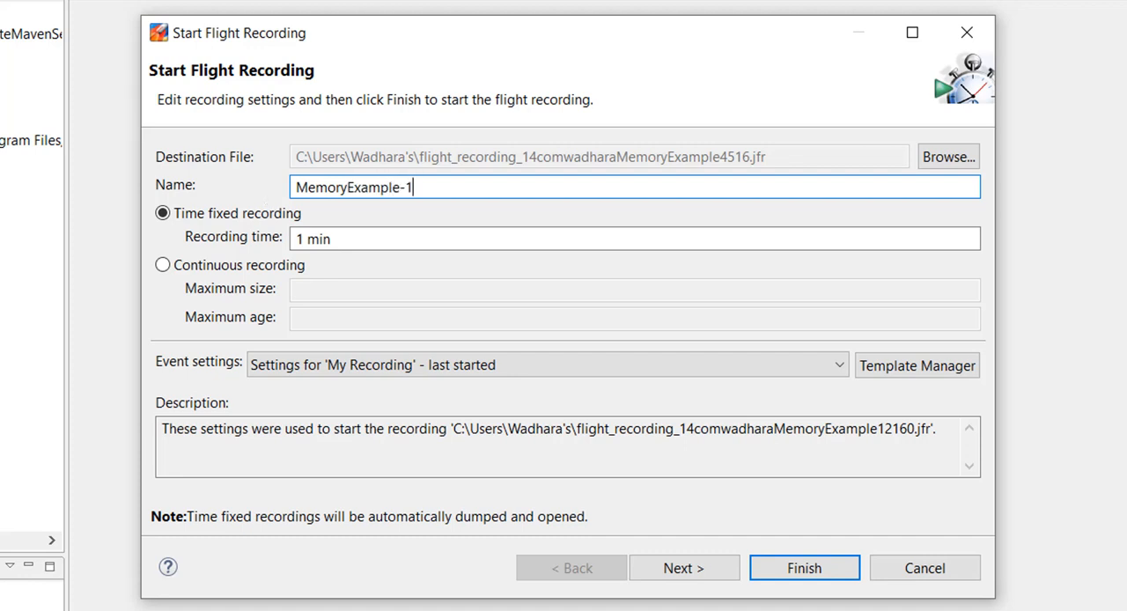
mouse_move(268, 232)
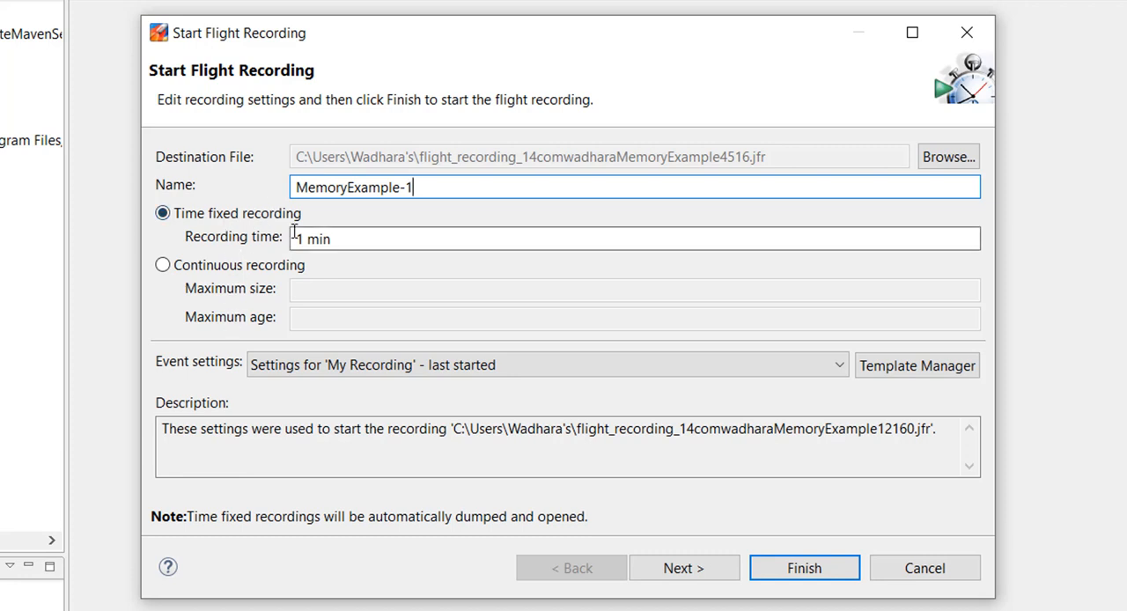
mouse_move(250, 275)
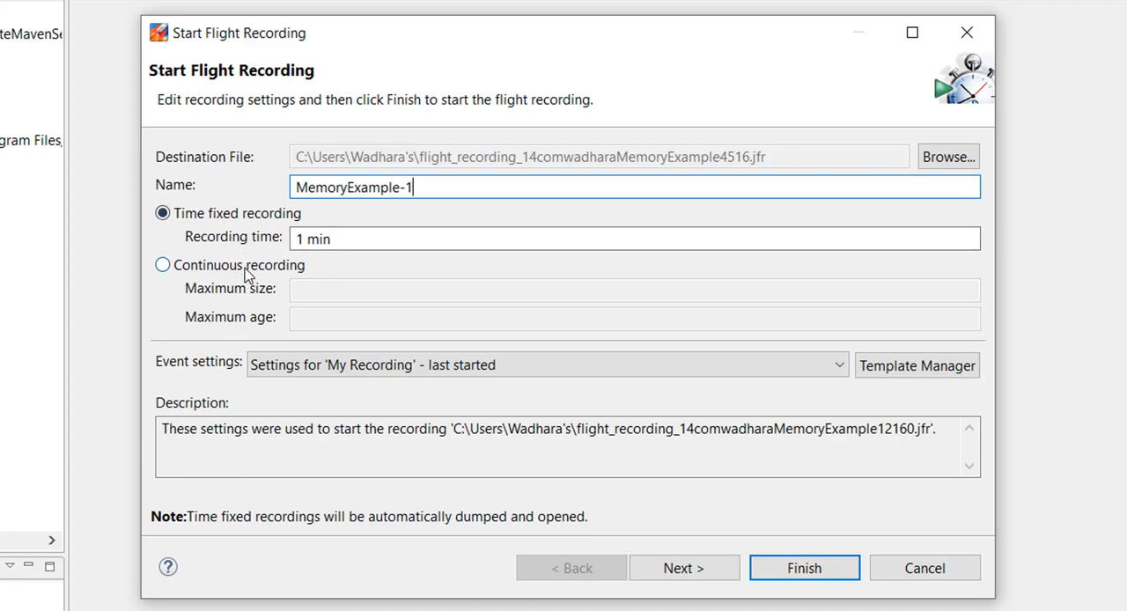
mouse_move(303, 230)
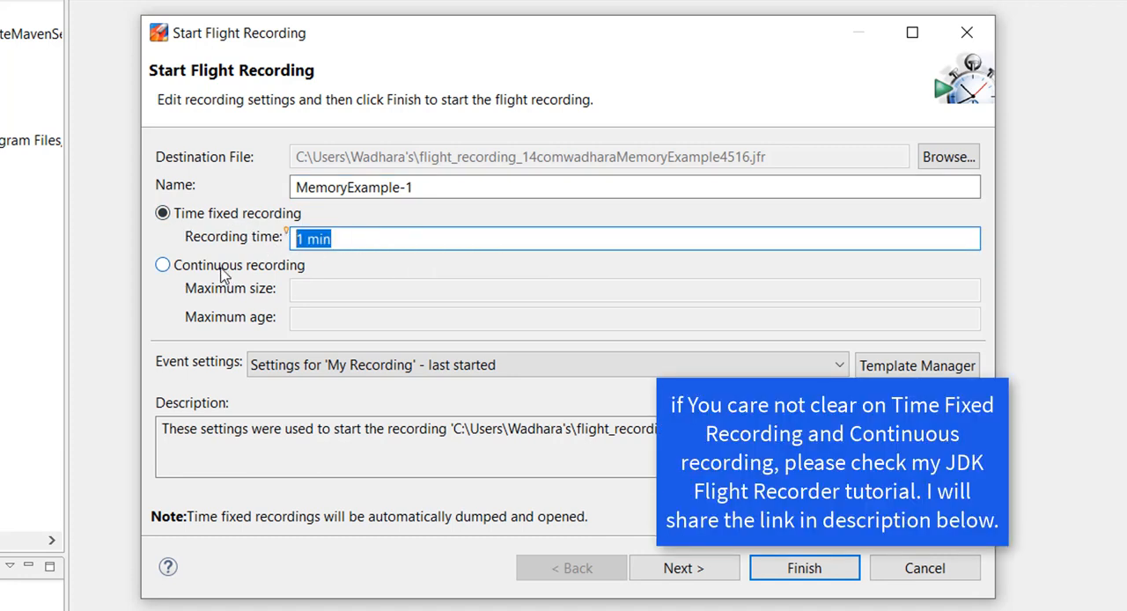
left_click(162, 264)
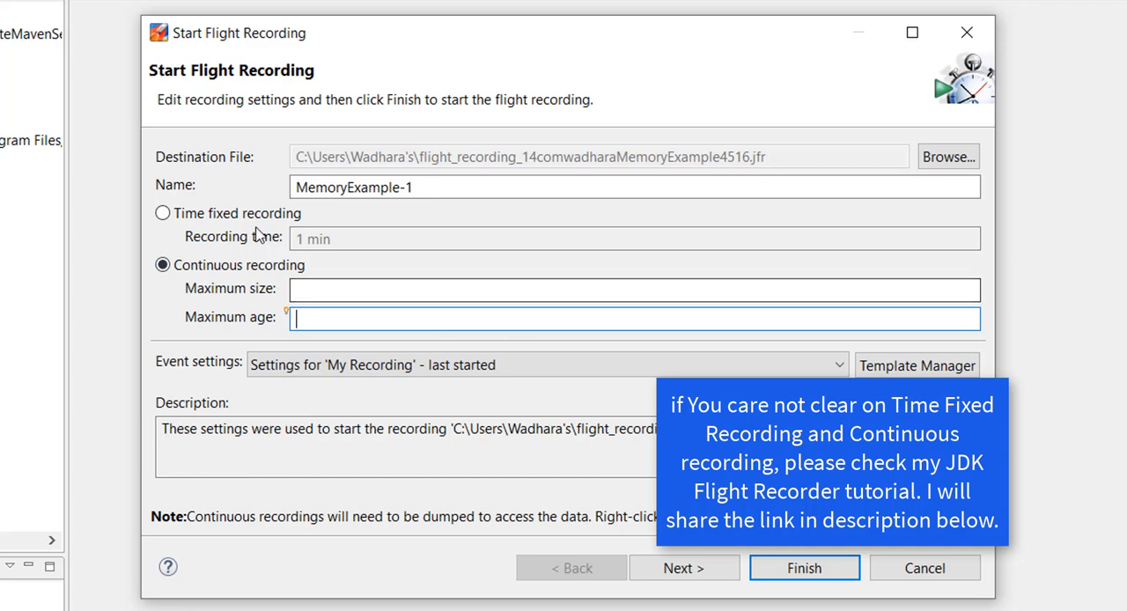
left_click(162, 214)
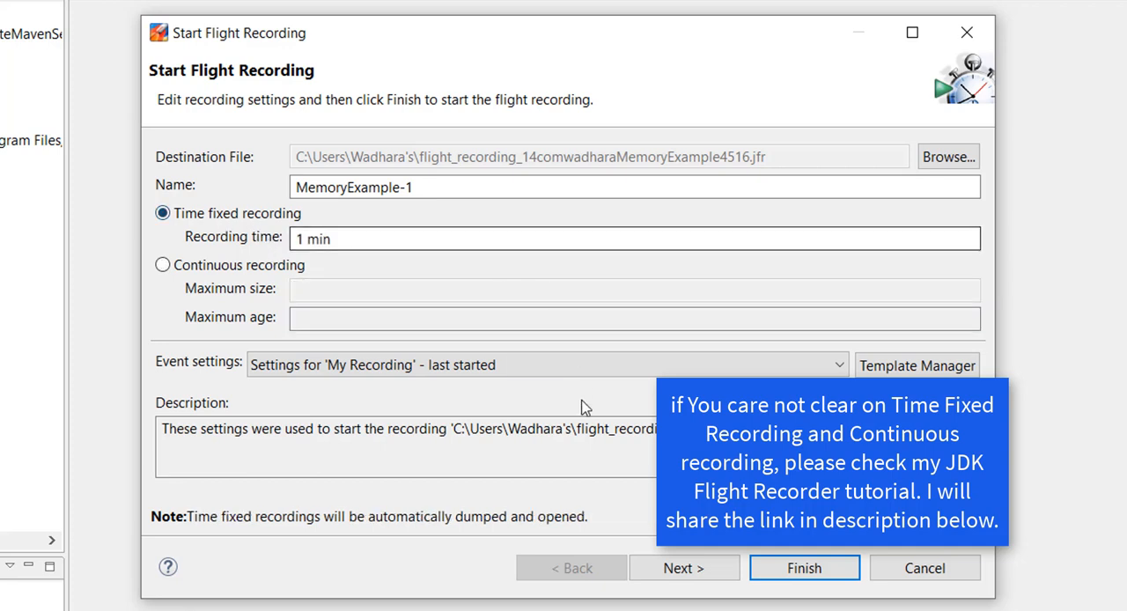
left_click(684, 567)
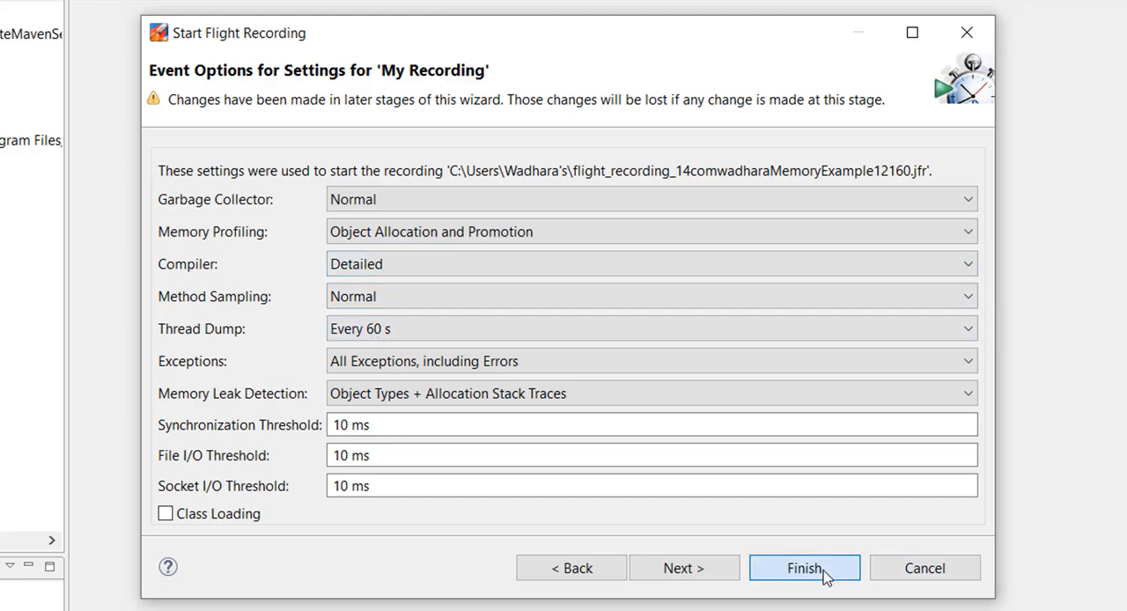
Step: Finish the wizard to start the MemoryExample-1 flight recording
left_click(803, 567)
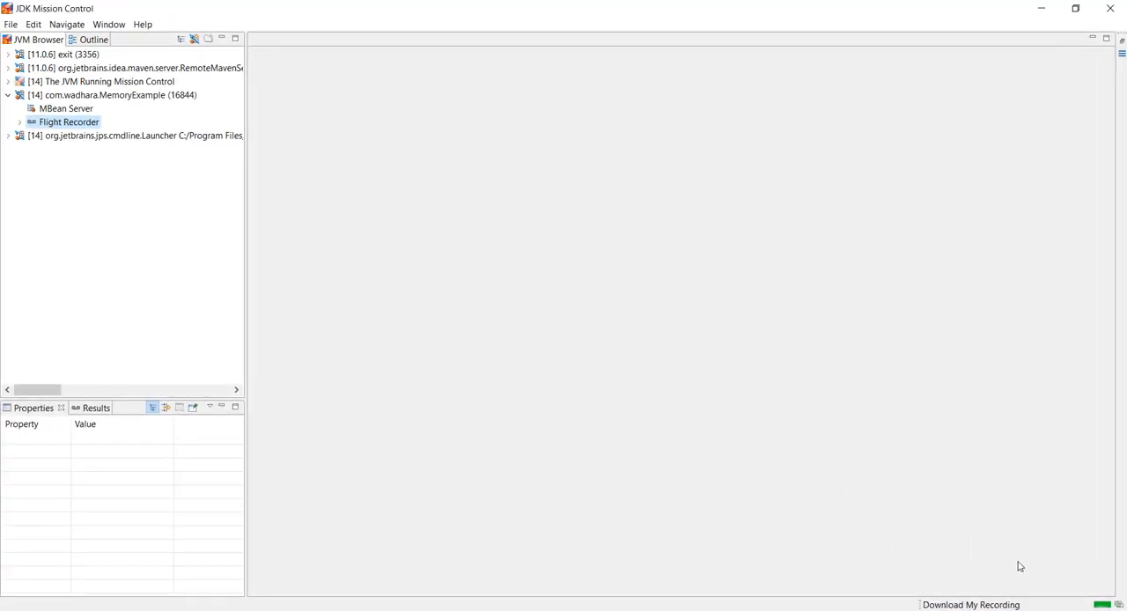
Step: Expand the G1/CMS Full Collection and GC Pressure explanations in Automated Analysis Results
double_click(68, 121)
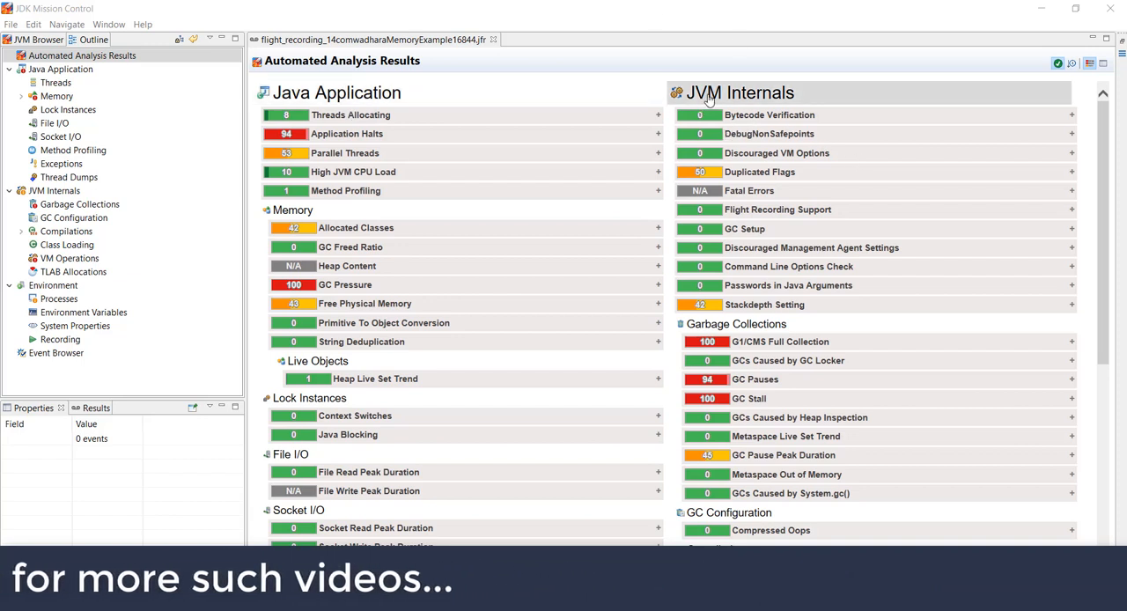
mouse_move(791, 257)
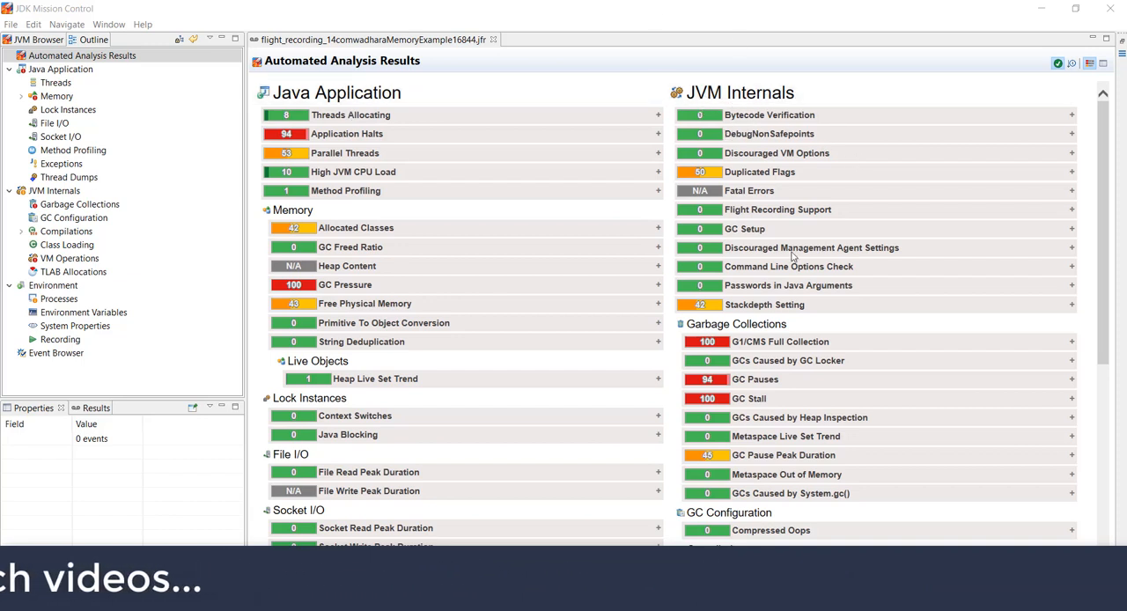
mouse_move(747, 301)
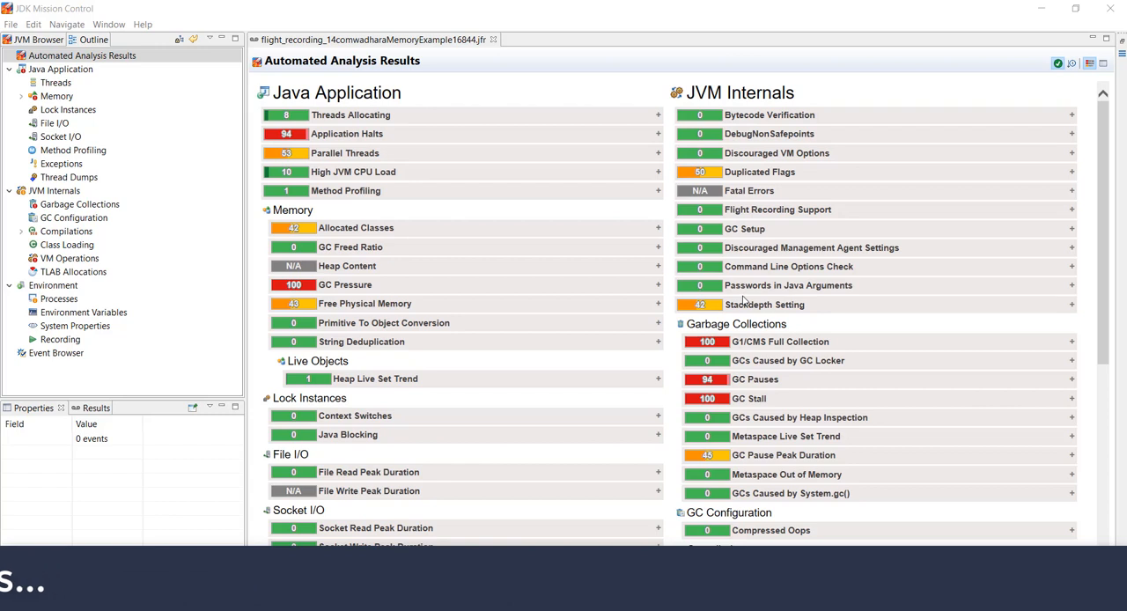
mouse_move(874, 310)
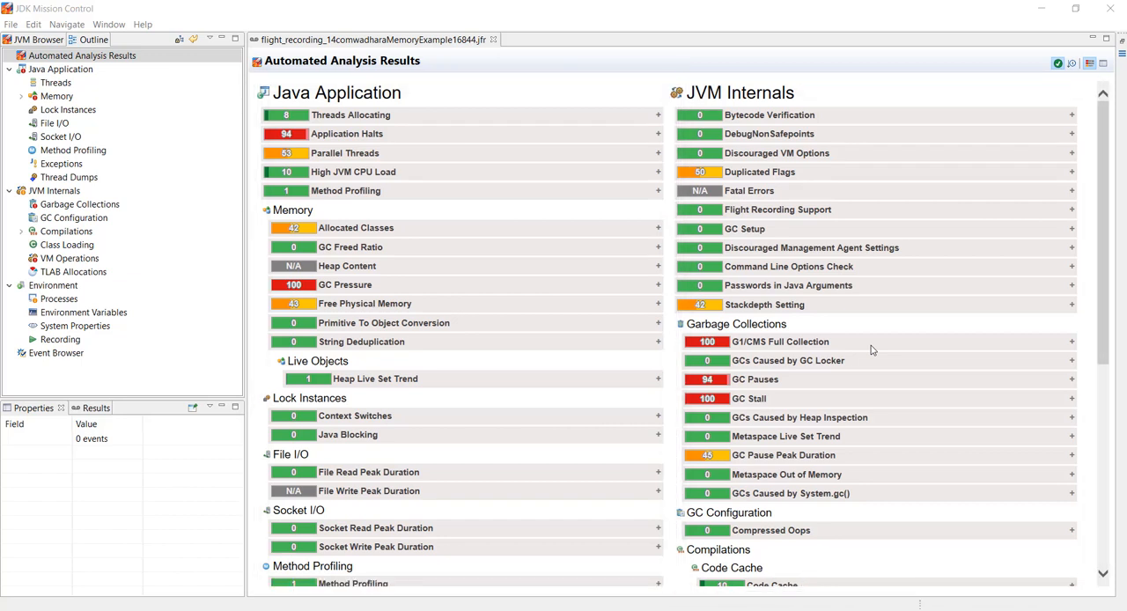
mouse_move(562, 398)
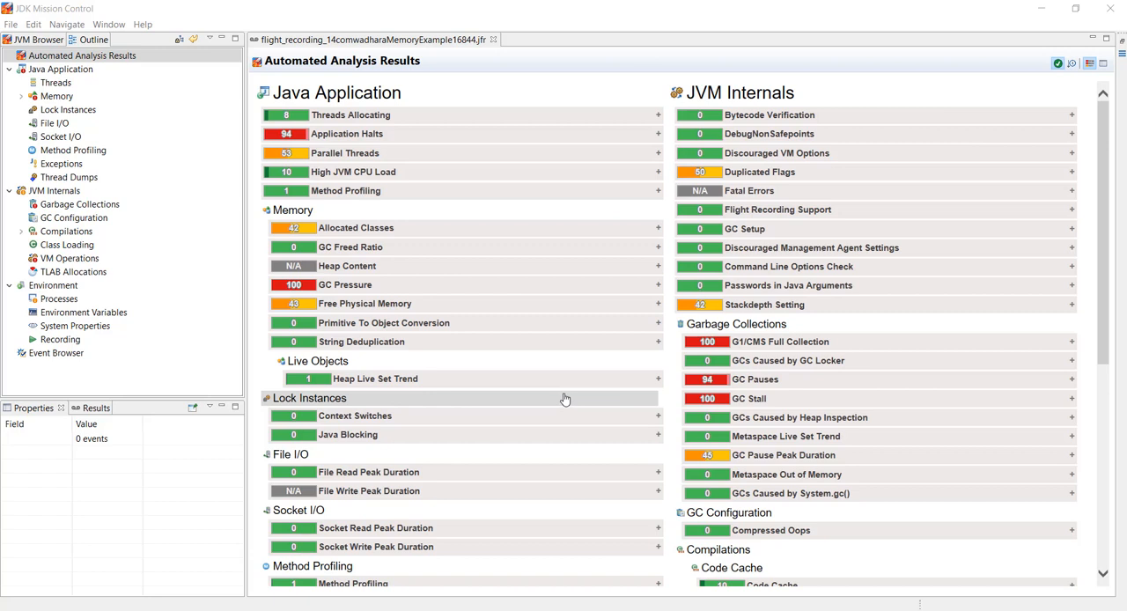
mouse_move(767, 416)
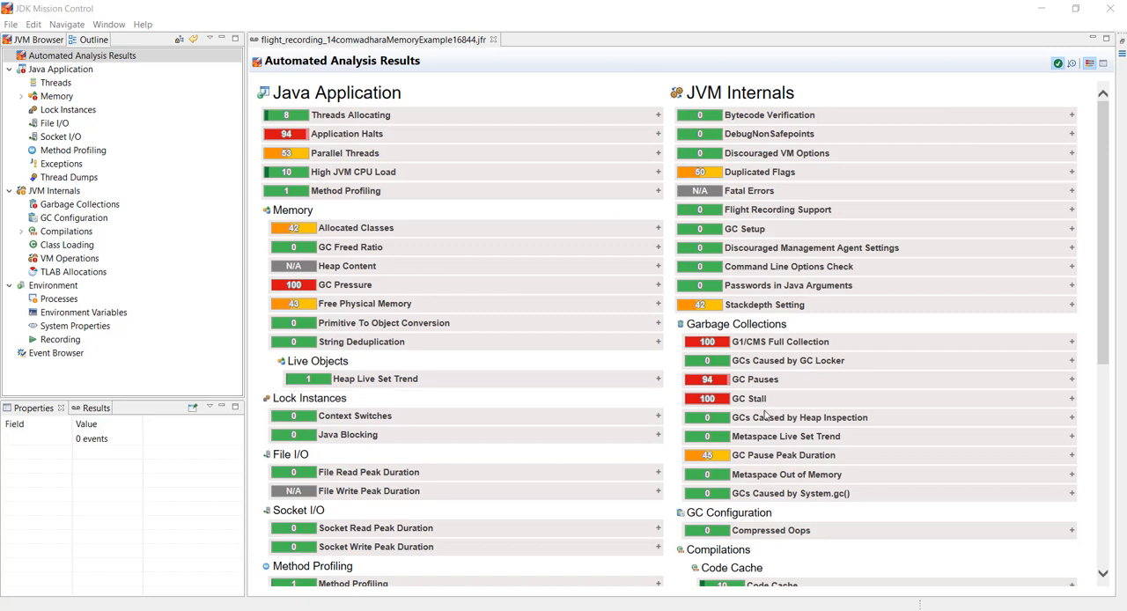
left_click(1071, 342)
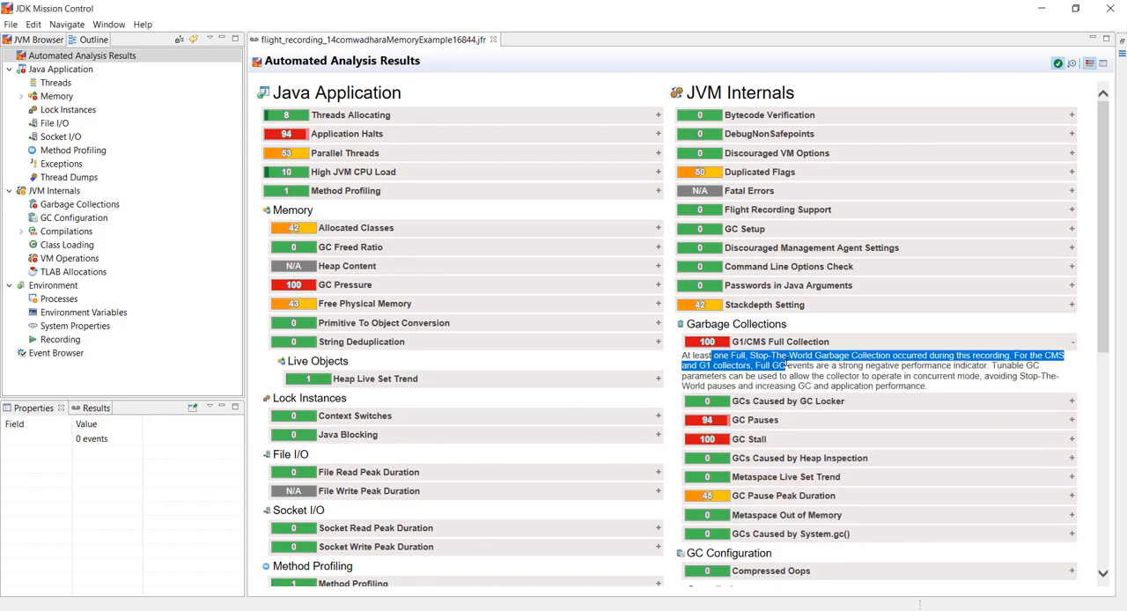
left_click(761, 377)
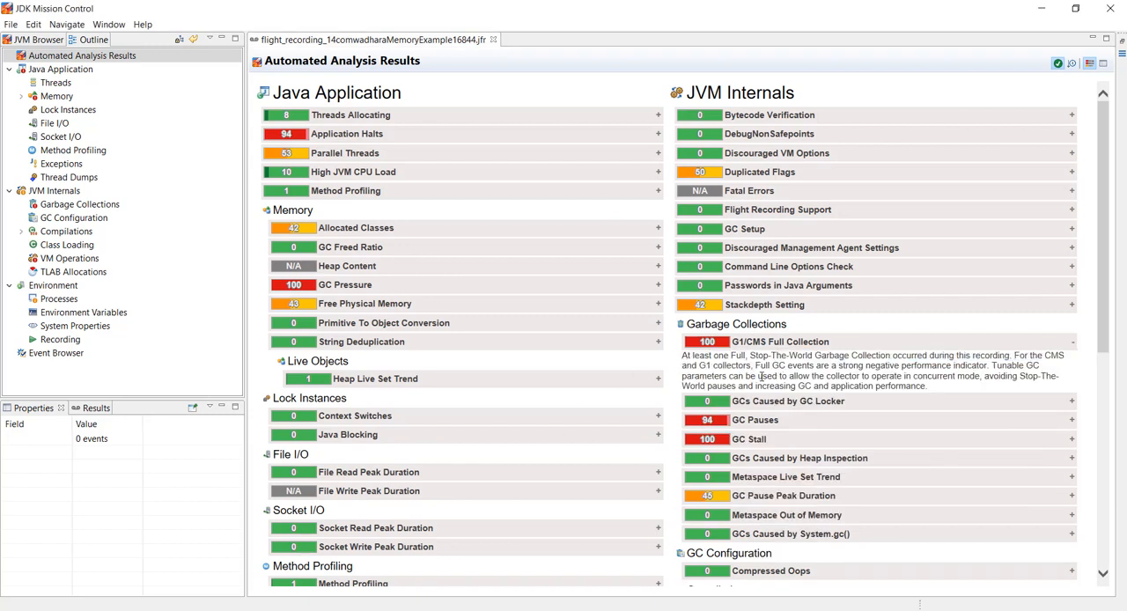
double_click(712, 356)
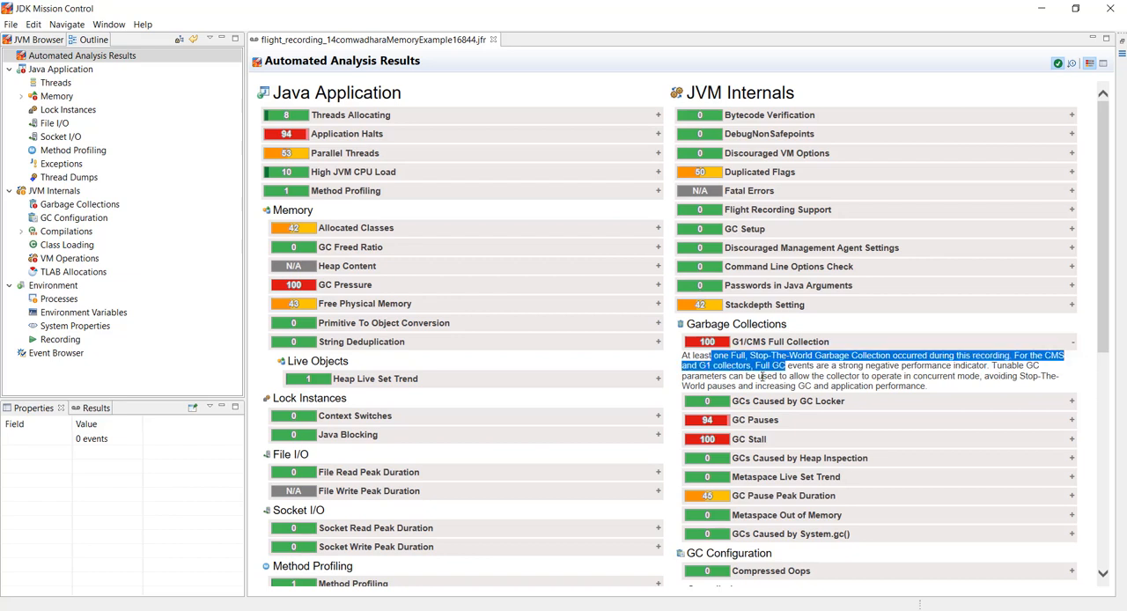
left_click(763, 377)
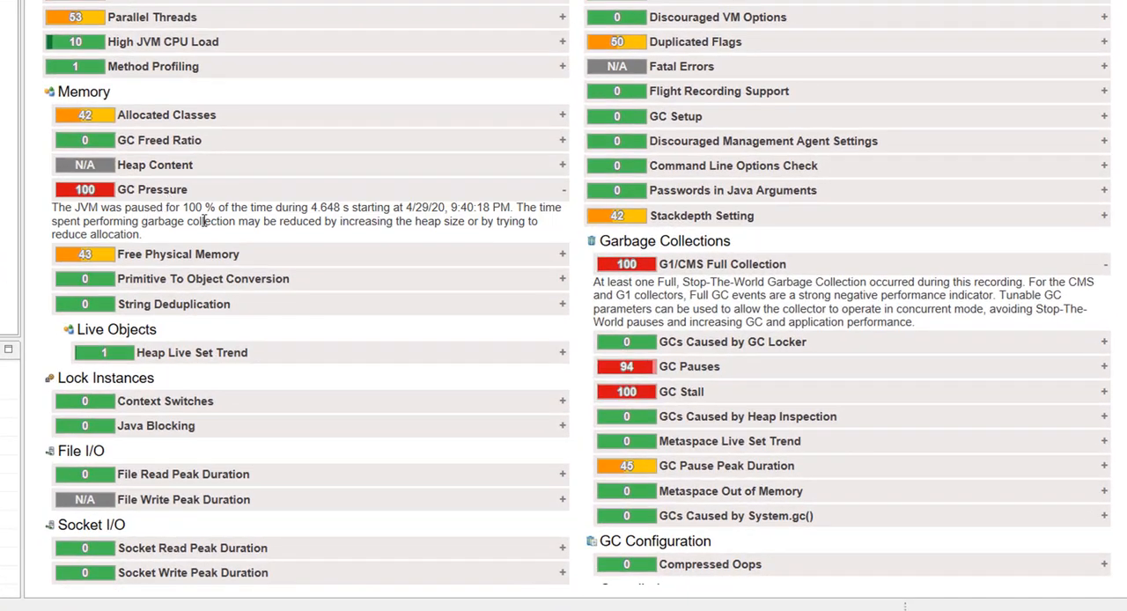
Step: Expand the Competing Processes finding in the Environment section, then return to the top
left_click_drag(103, 208, 310, 208)
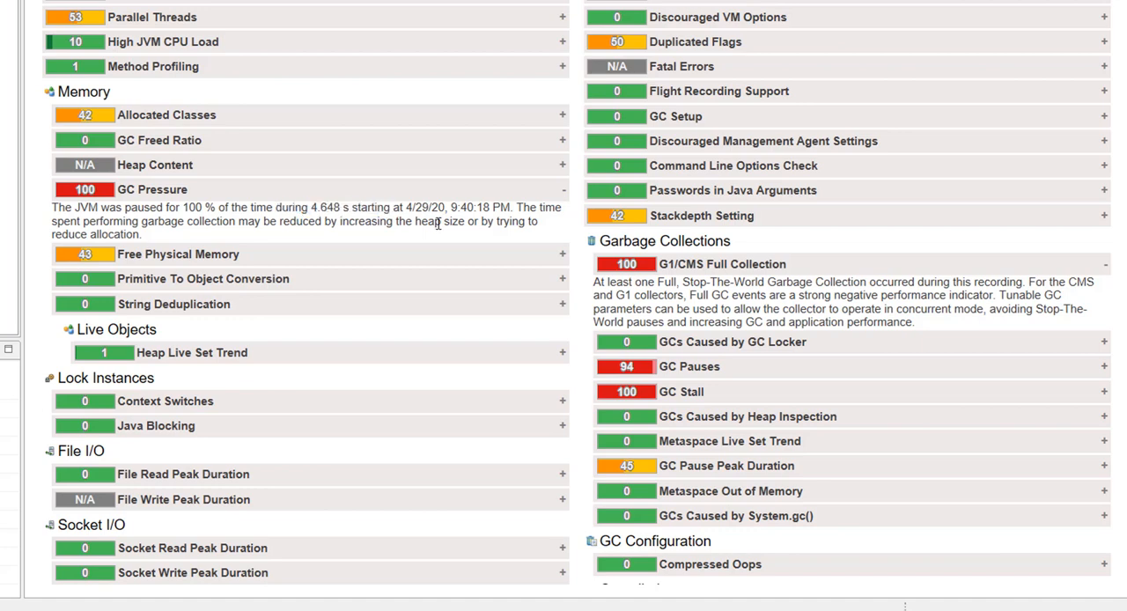
scroll("down", 3)
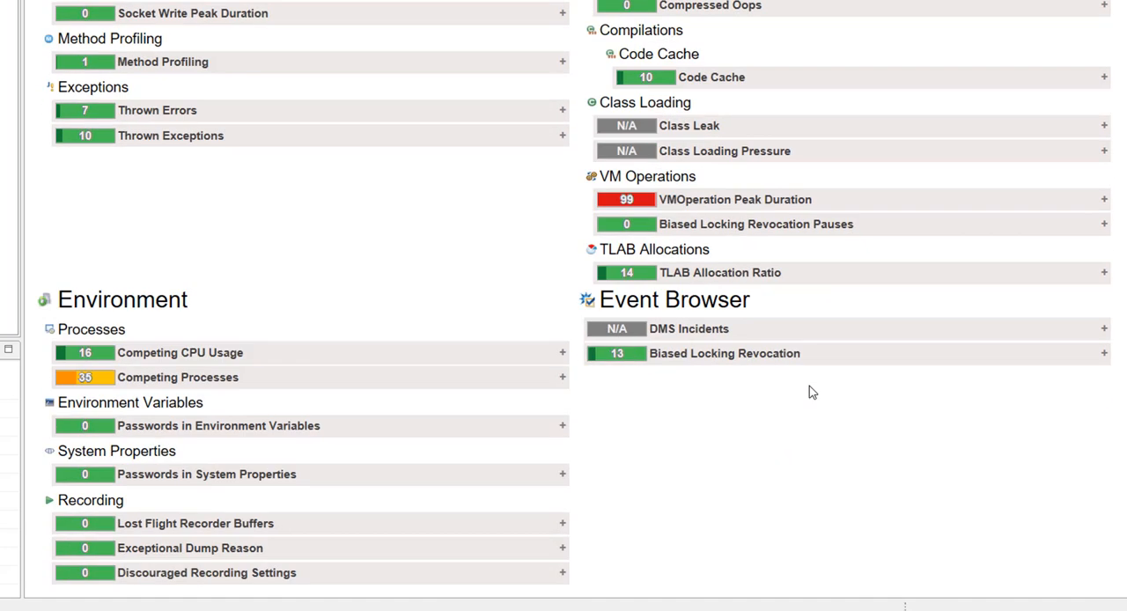
mouse_move(783, 194)
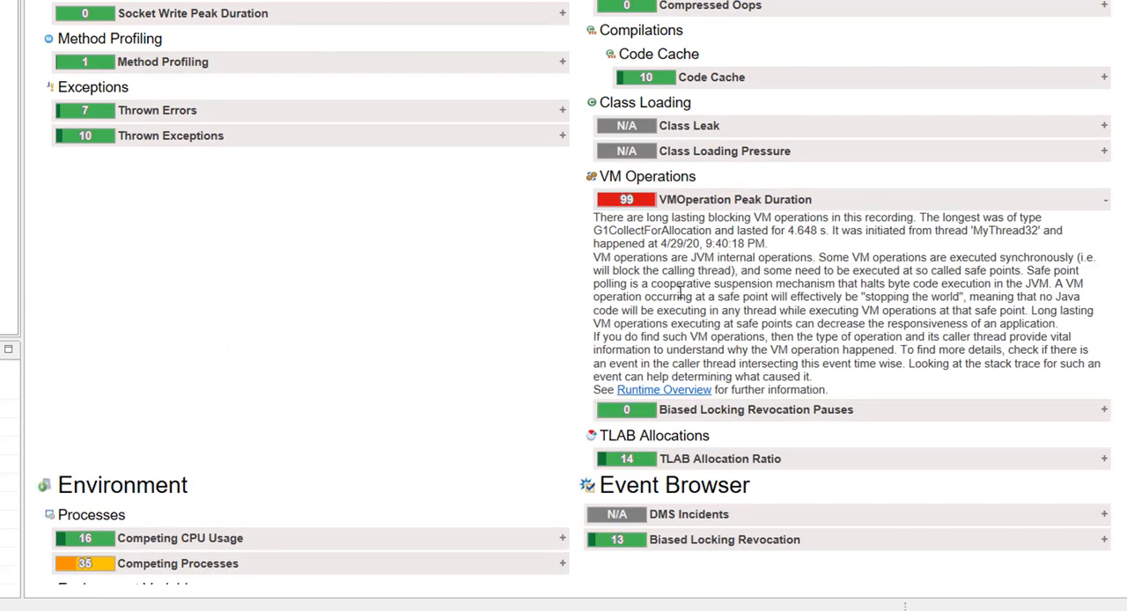
scroll("down", 3)
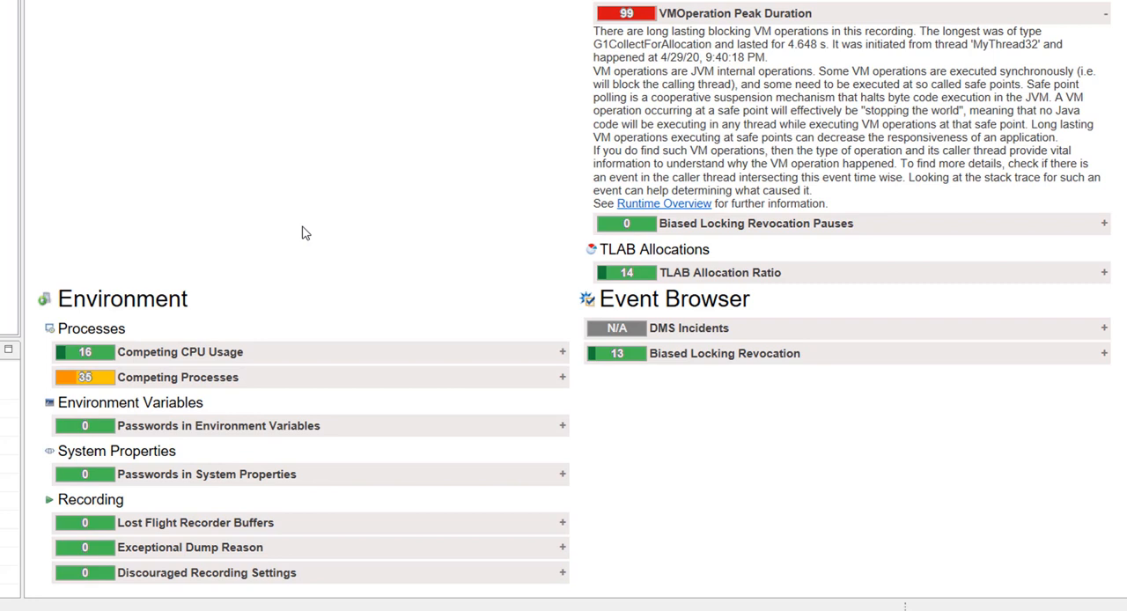
mouse_move(302, 291)
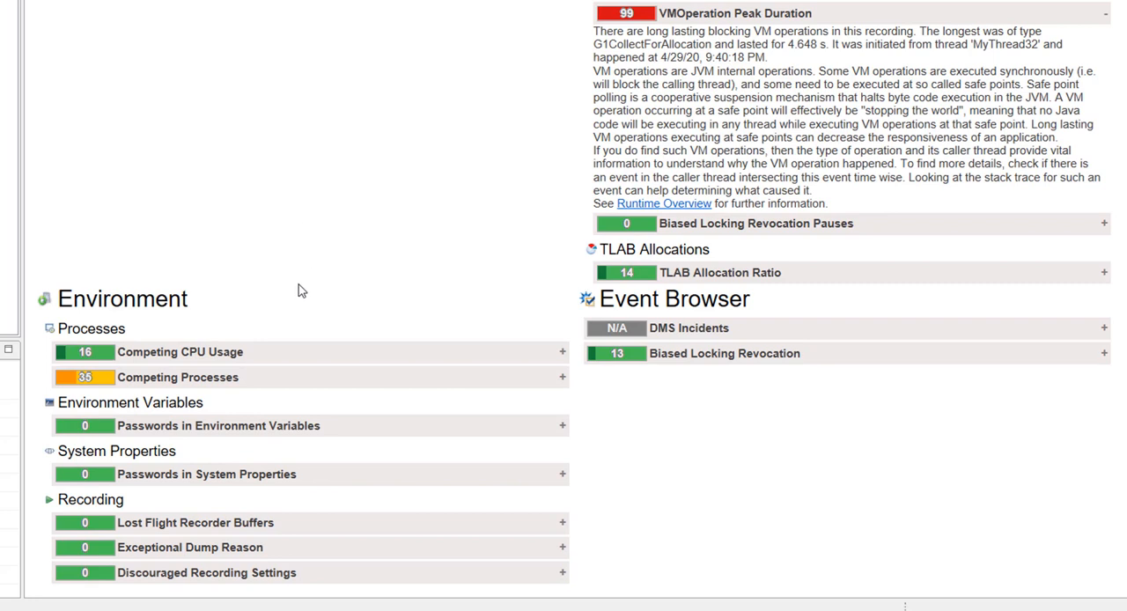
left_click(562, 377)
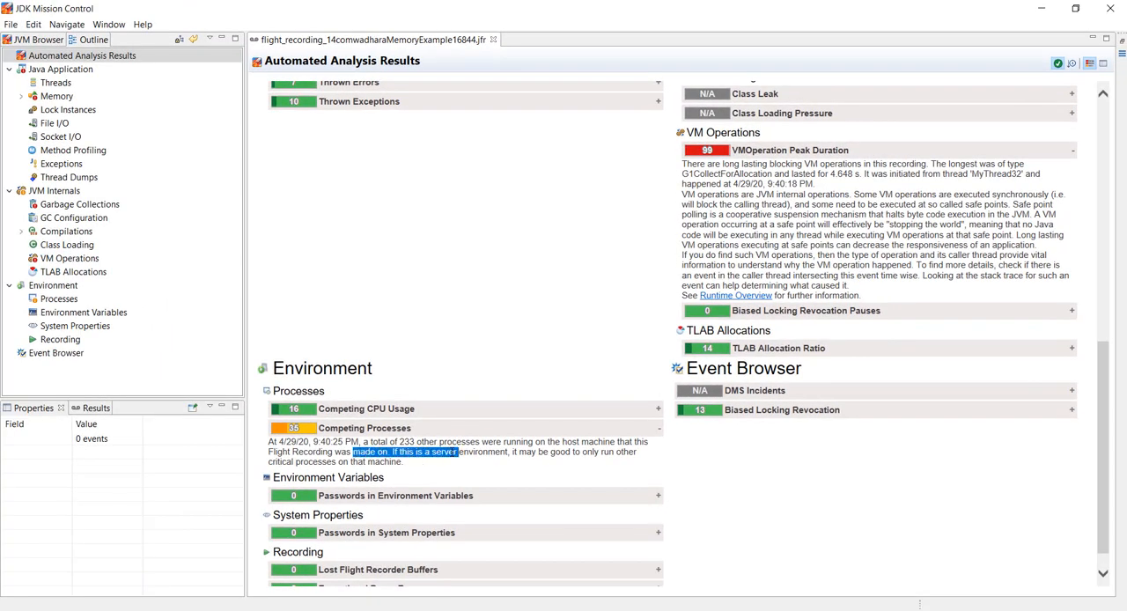
scroll("up", 3)
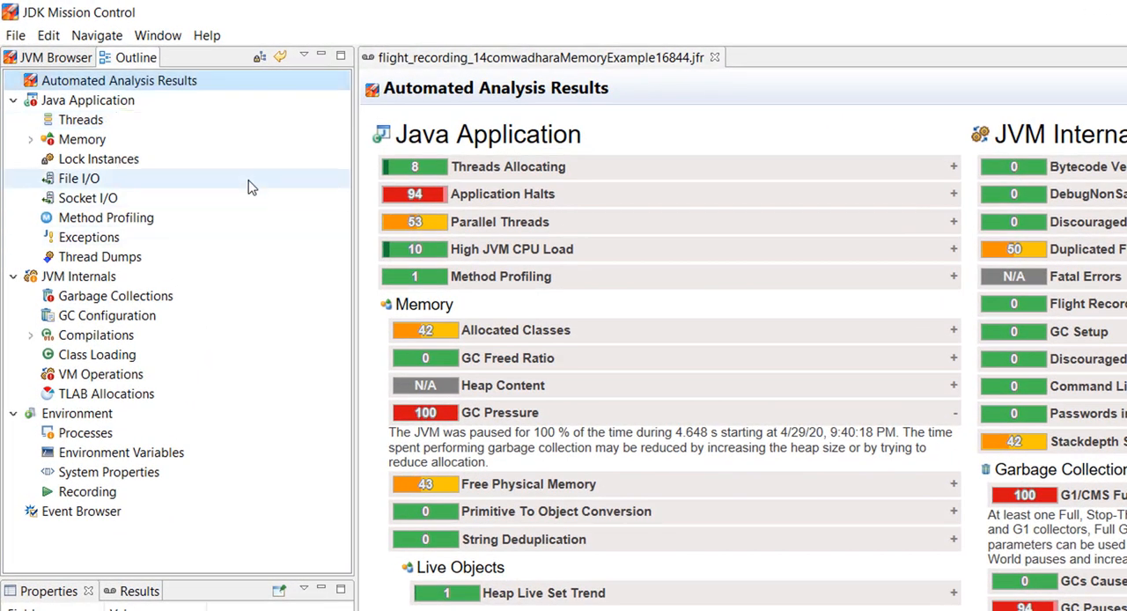
mouse_move(261, 186)
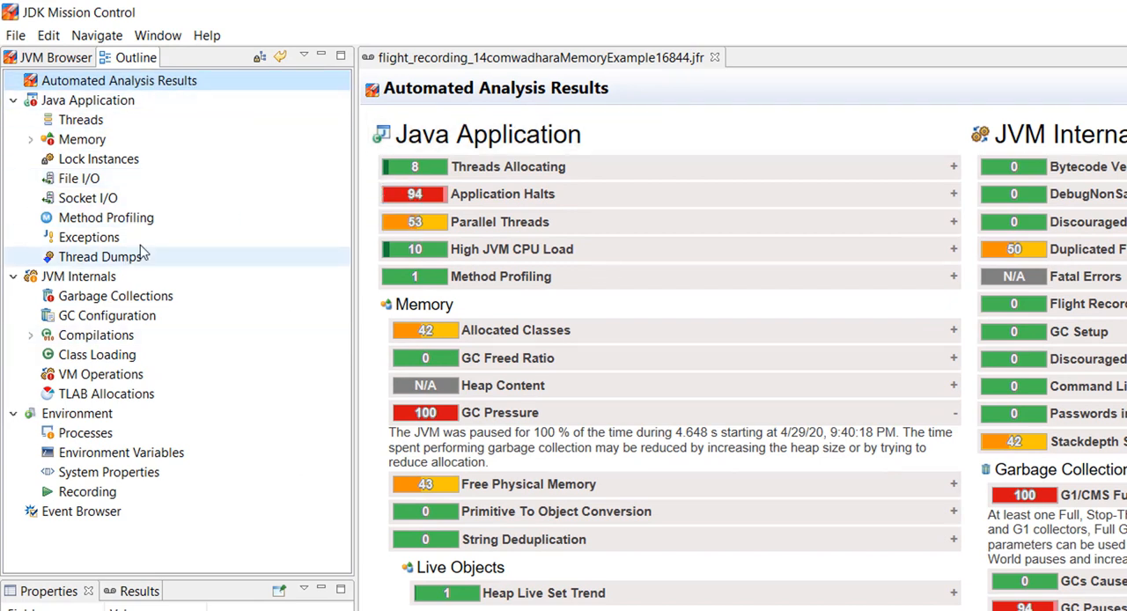
left_click(14, 99)
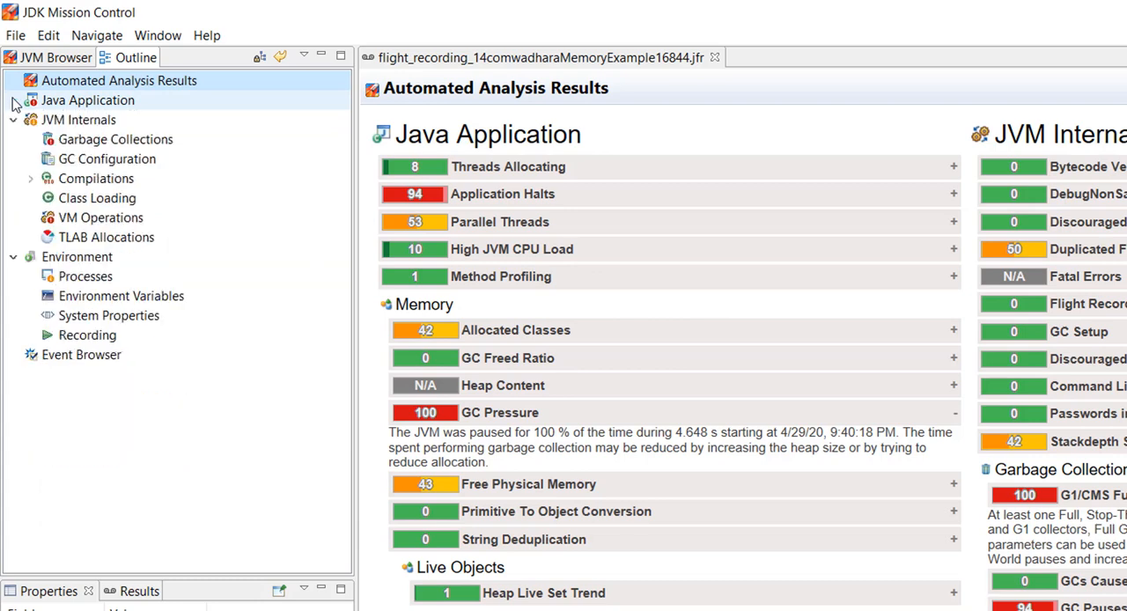
left_click(14, 120)
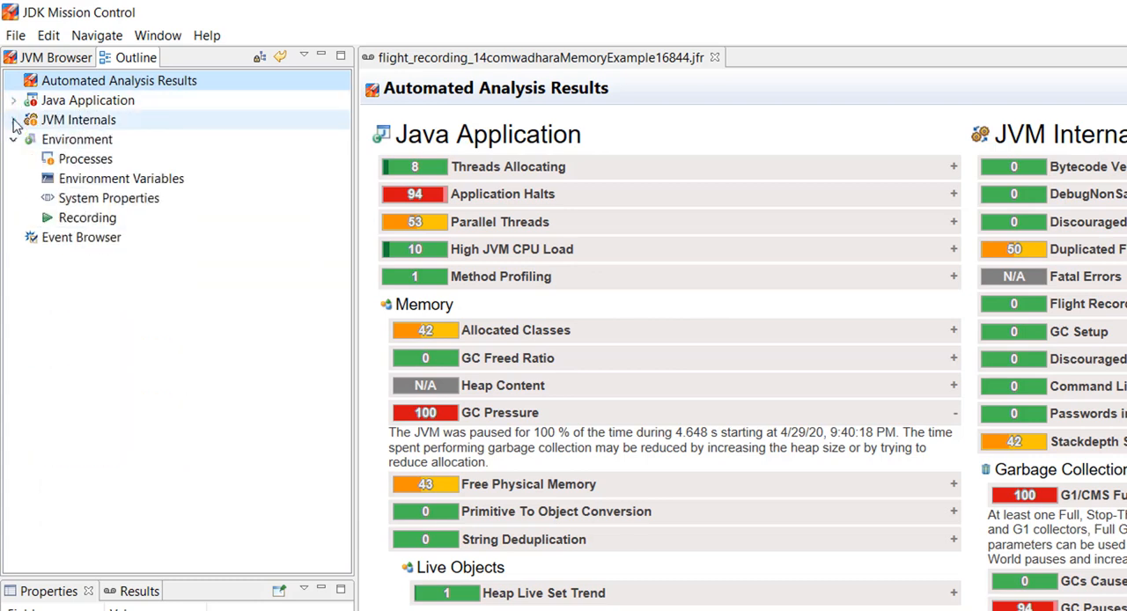
left_click(15, 98)
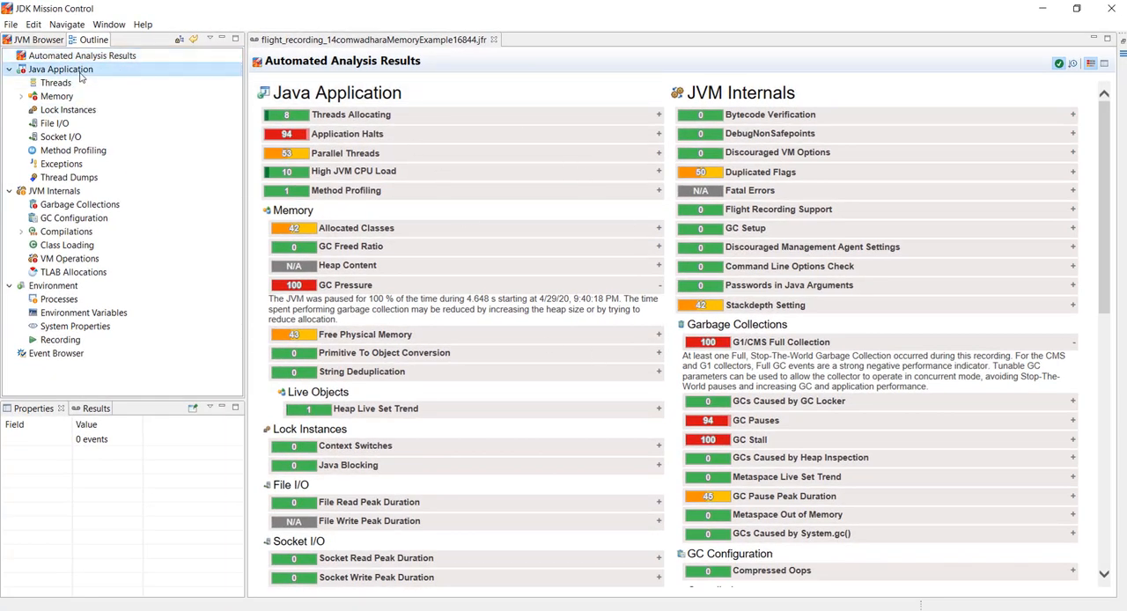
Step: Review the Java Application page's threads and charts, then move to the Memory page
left_click(60, 71)
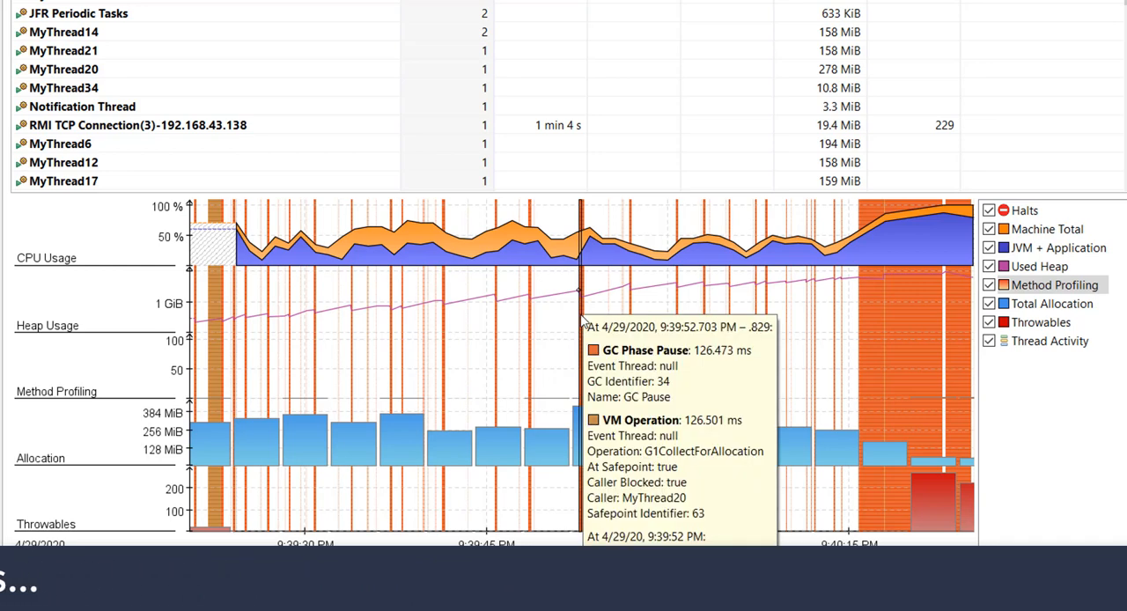
mouse_move(937, 280)
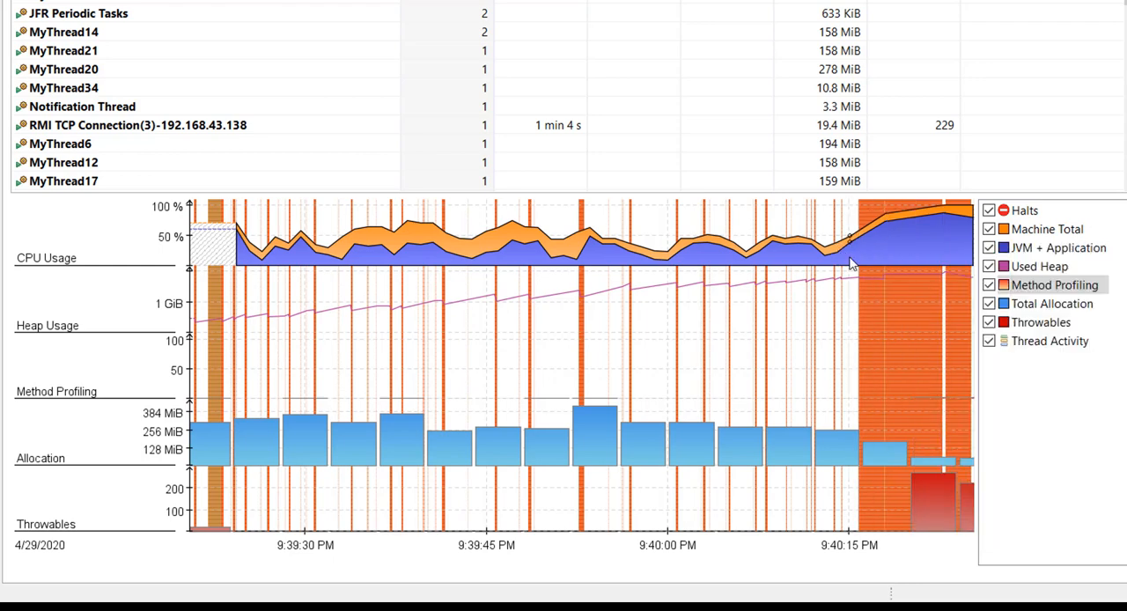
mouse_move(852, 265)
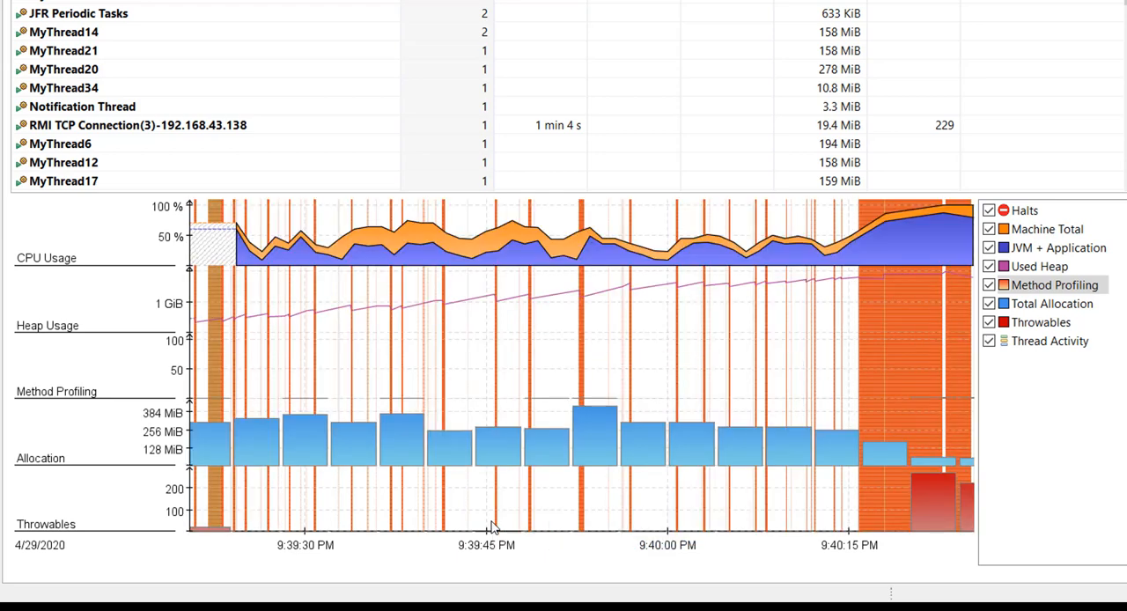
mouse_move(243, 331)
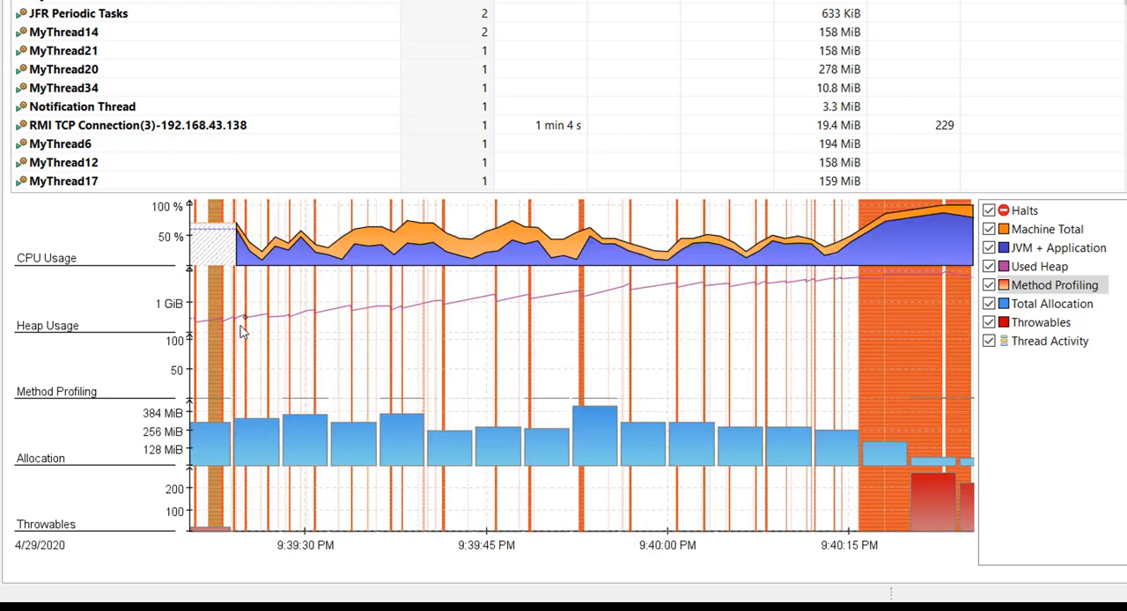
mouse_move(201, 328)
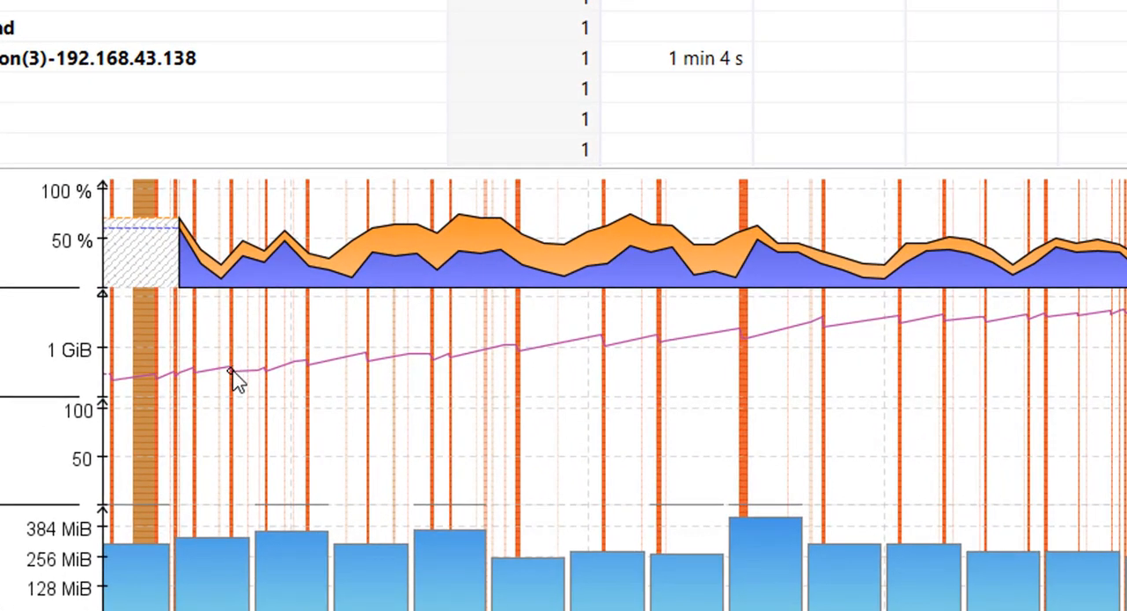
mouse_move(367, 361)
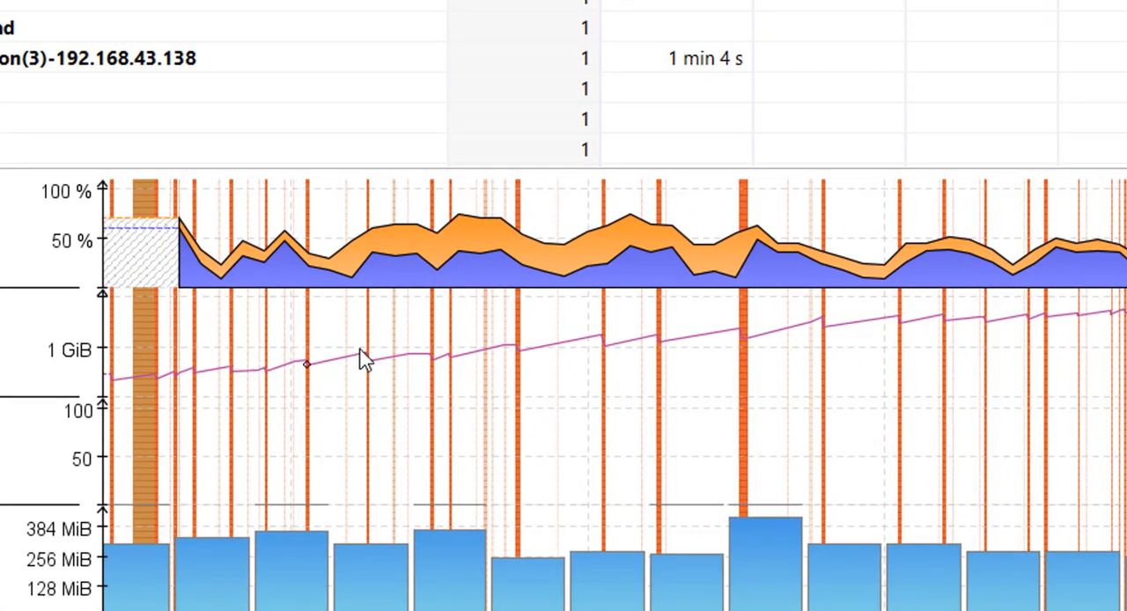
mouse_move(828, 342)
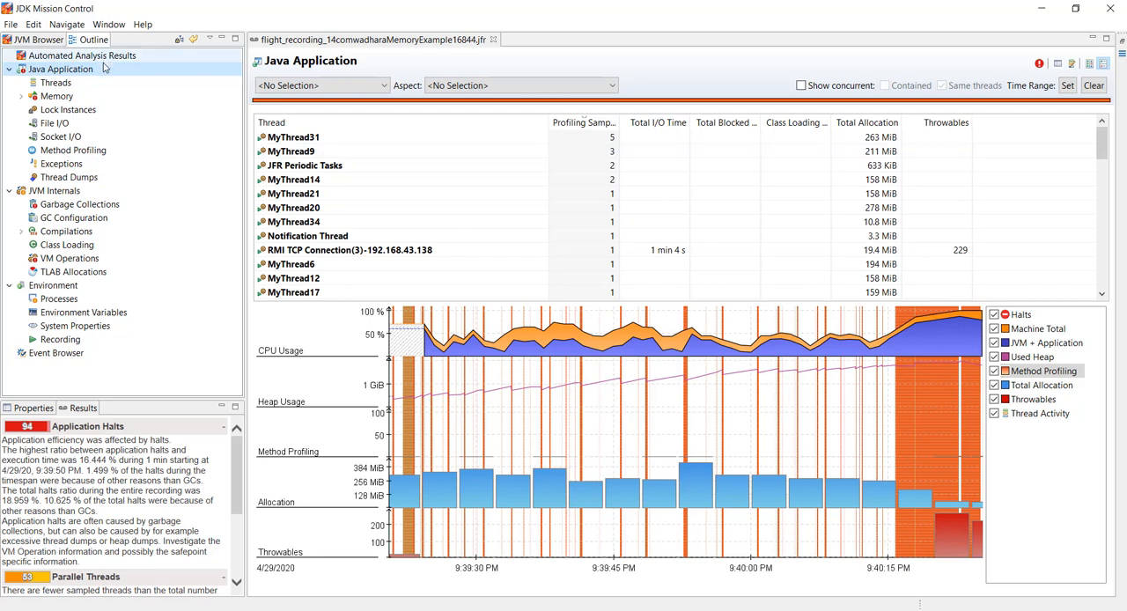
left_click(56, 95)
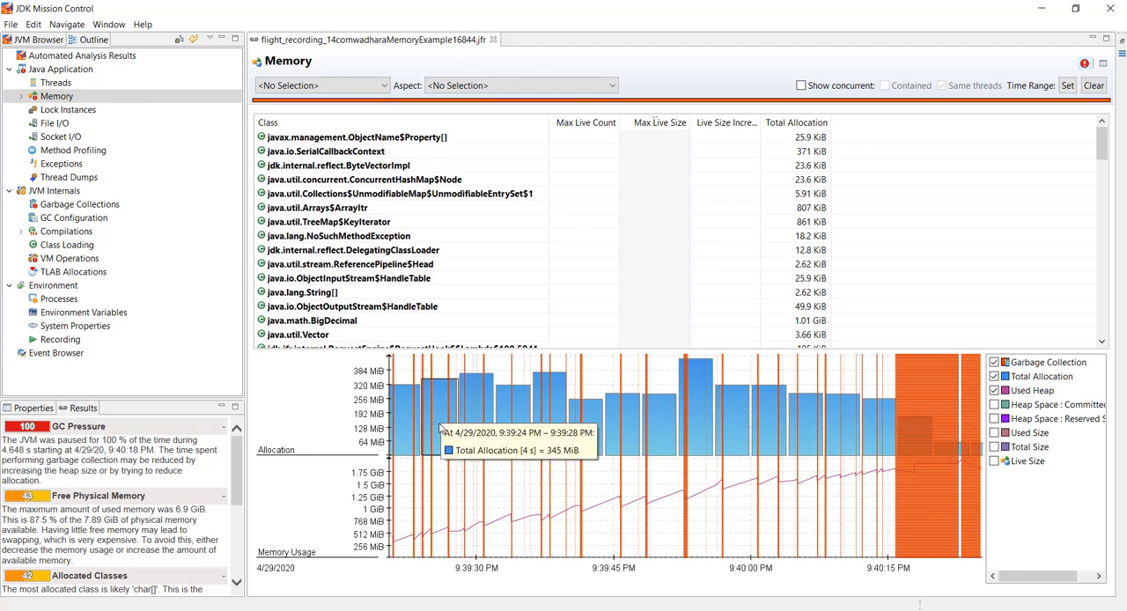
mouse_move(520, 423)
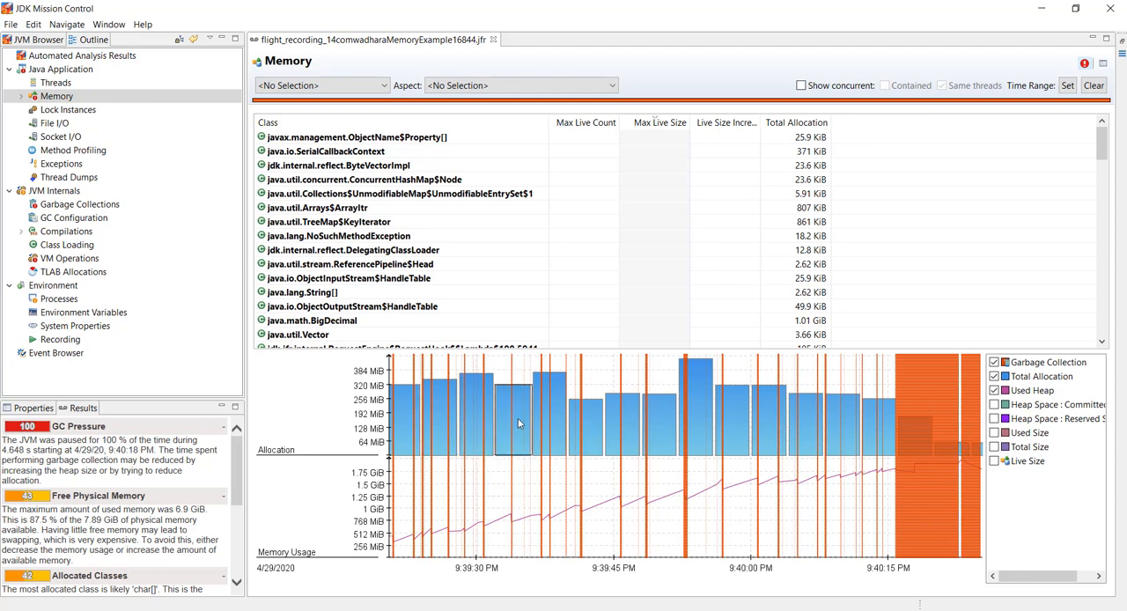
mouse_move(666, 426)
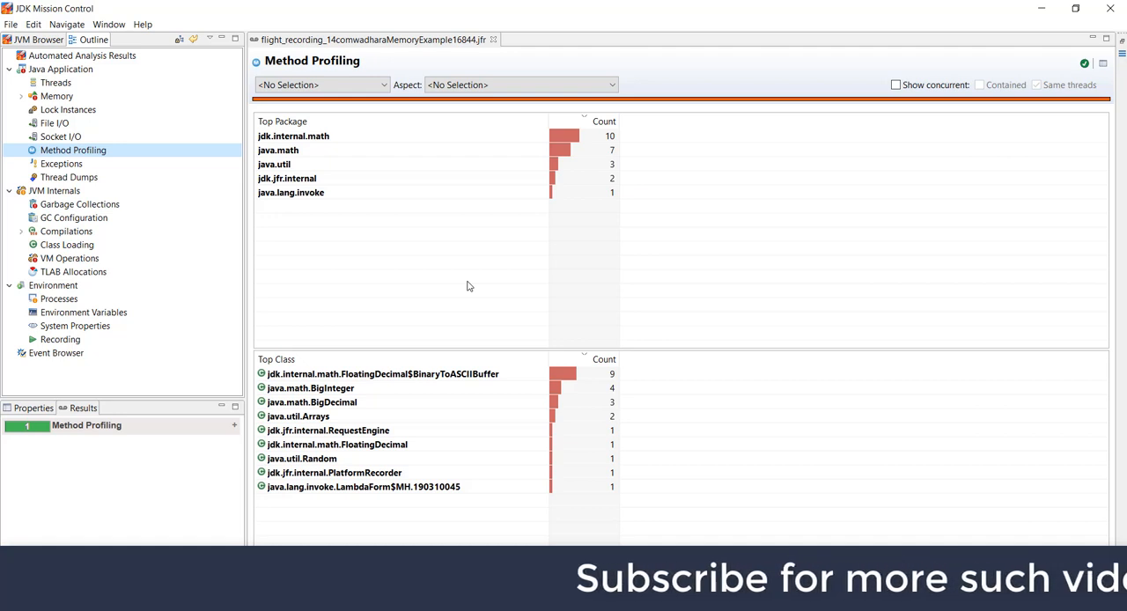
Step: Narrow profiling samples to jdk.internal.math and java.math, view a stack trace, then go to Exceptions
left_click(382, 374)
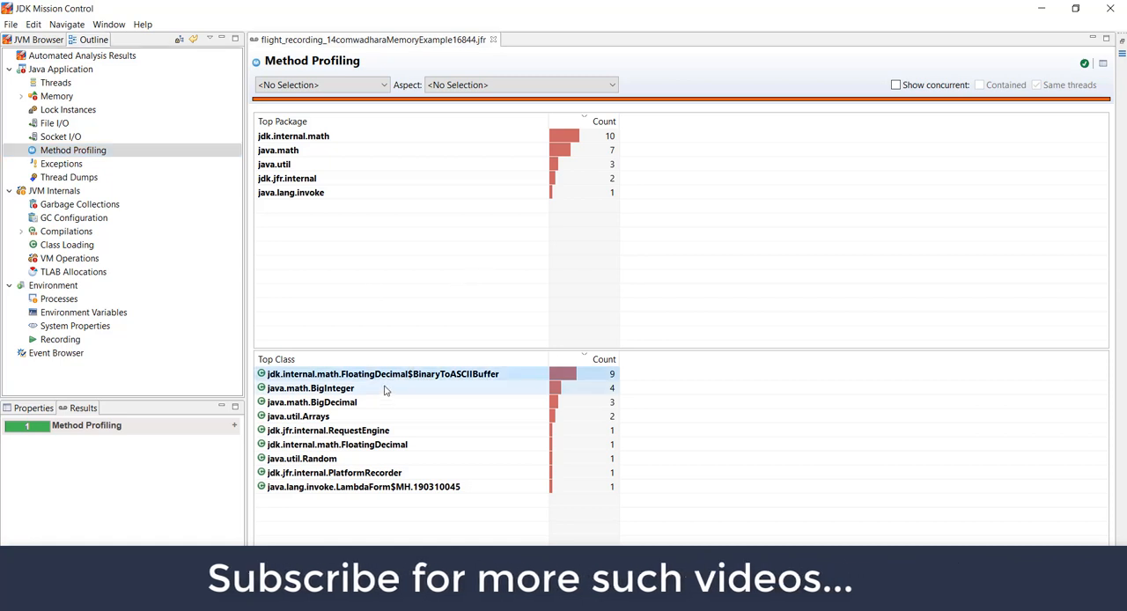
left_click(292, 135)
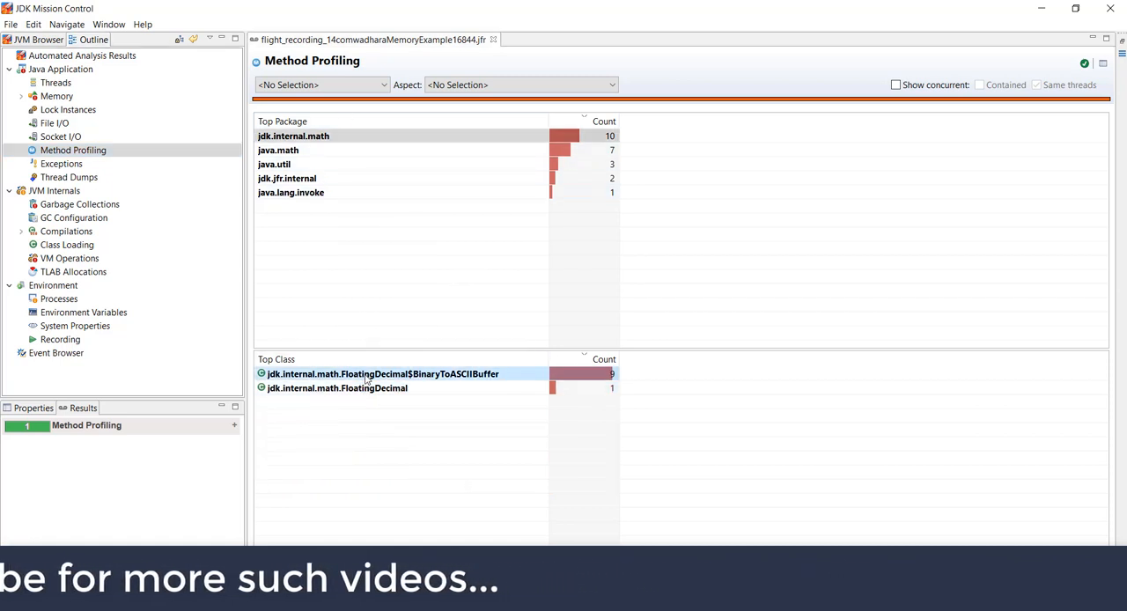
left_click(382, 373)
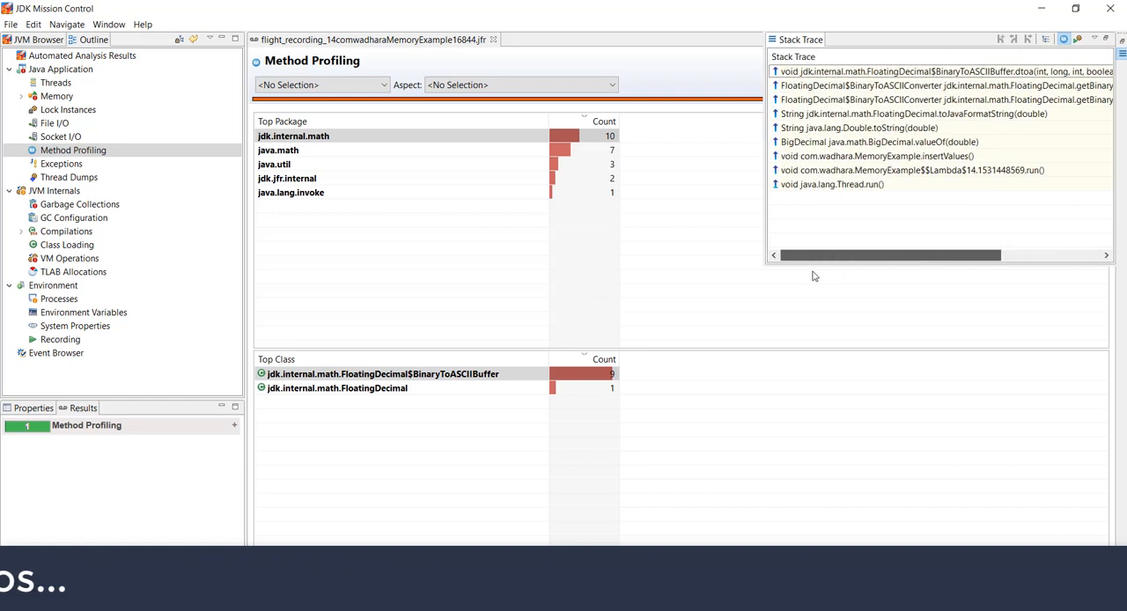
left_click(279, 150)
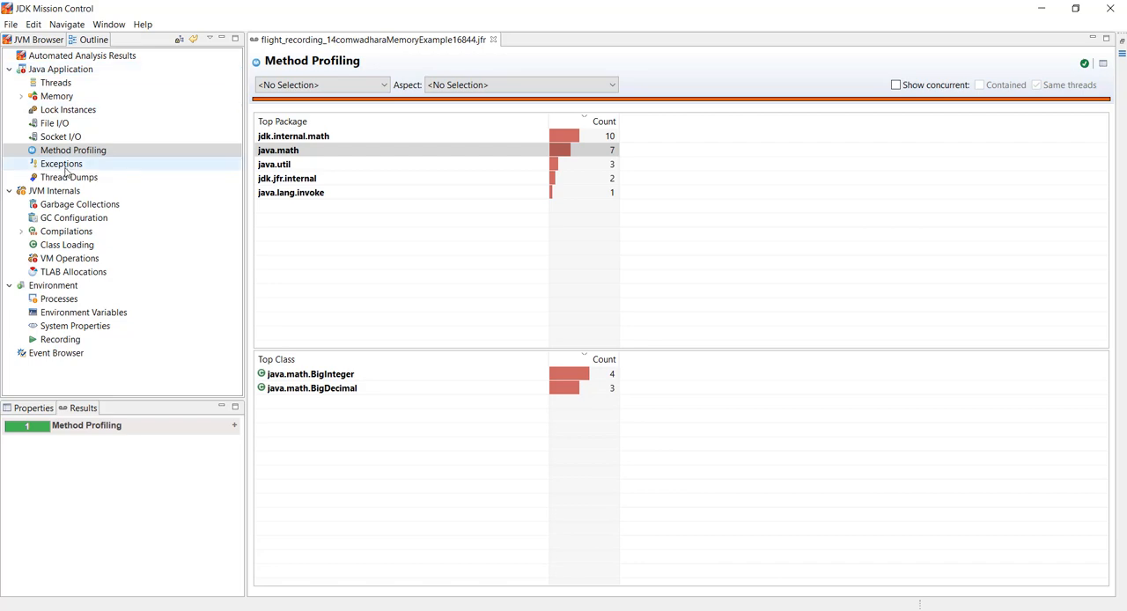
left_click(61, 164)
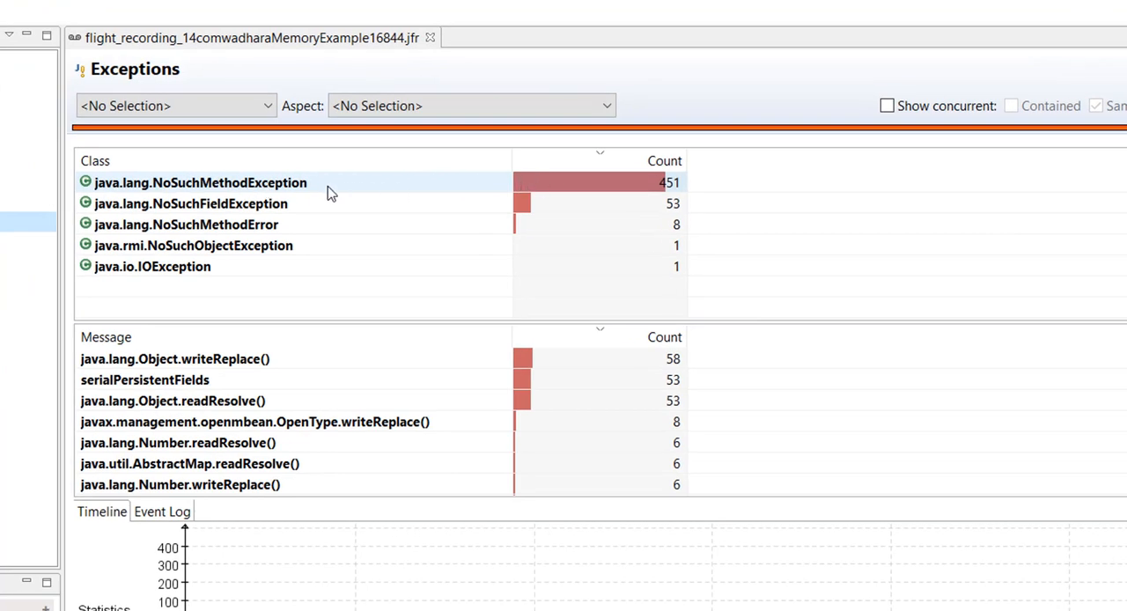
Step: Filter the exception messages to java.lang.NoSuchMethodException
left_click(201, 183)
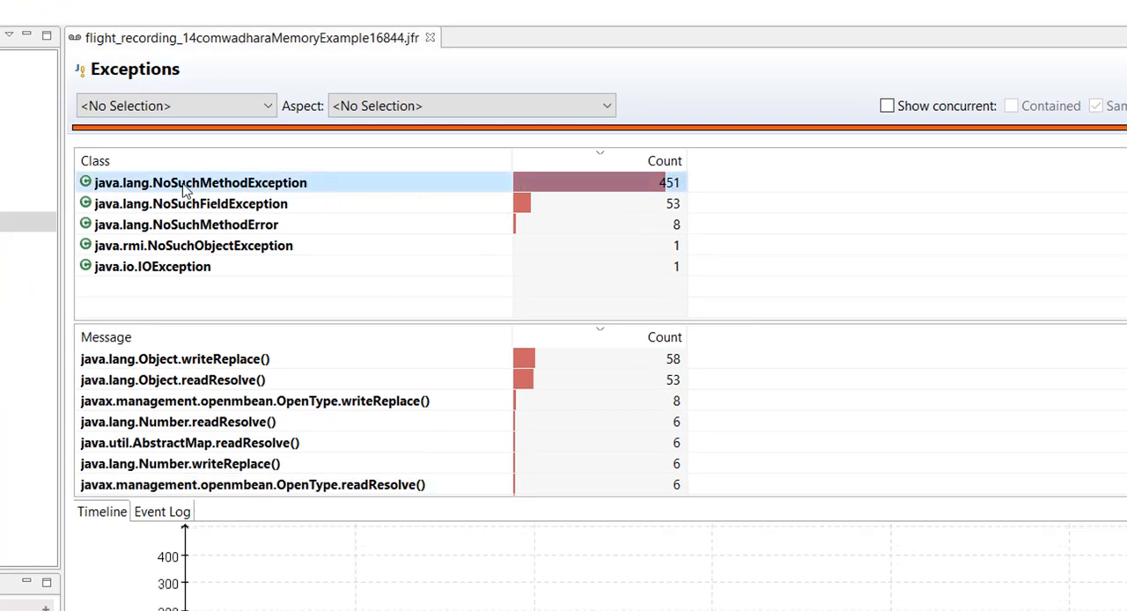
mouse_move(347, 307)
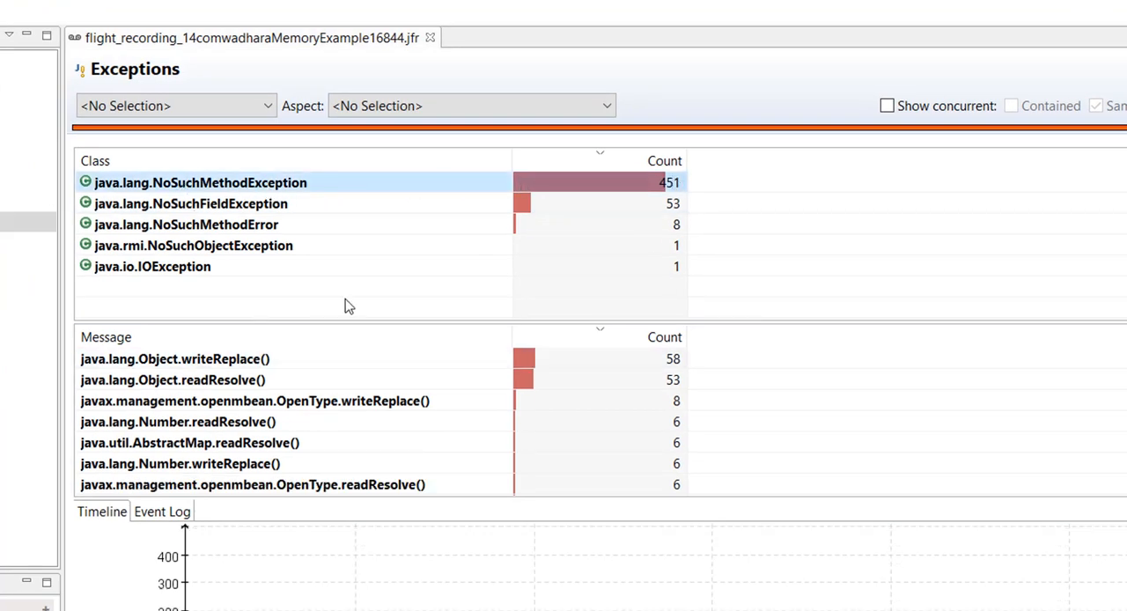
mouse_move(296, 204)
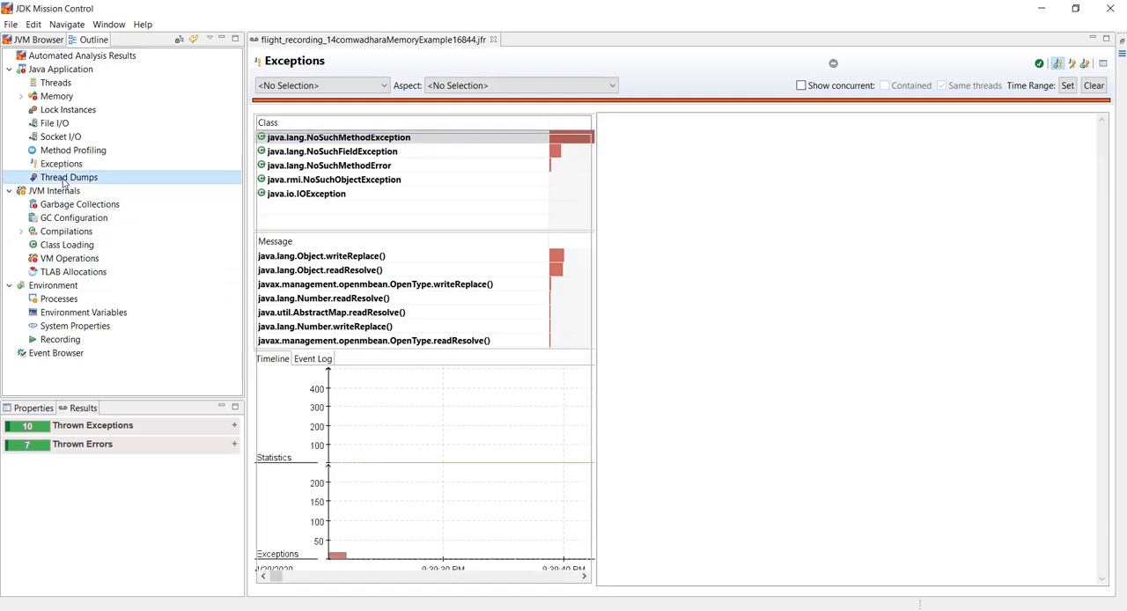
Step: View the stack dumps of MyThread31, Common-Cleaner and GC Thread#0 on the Thread Dumps page
left_click(69, 176)
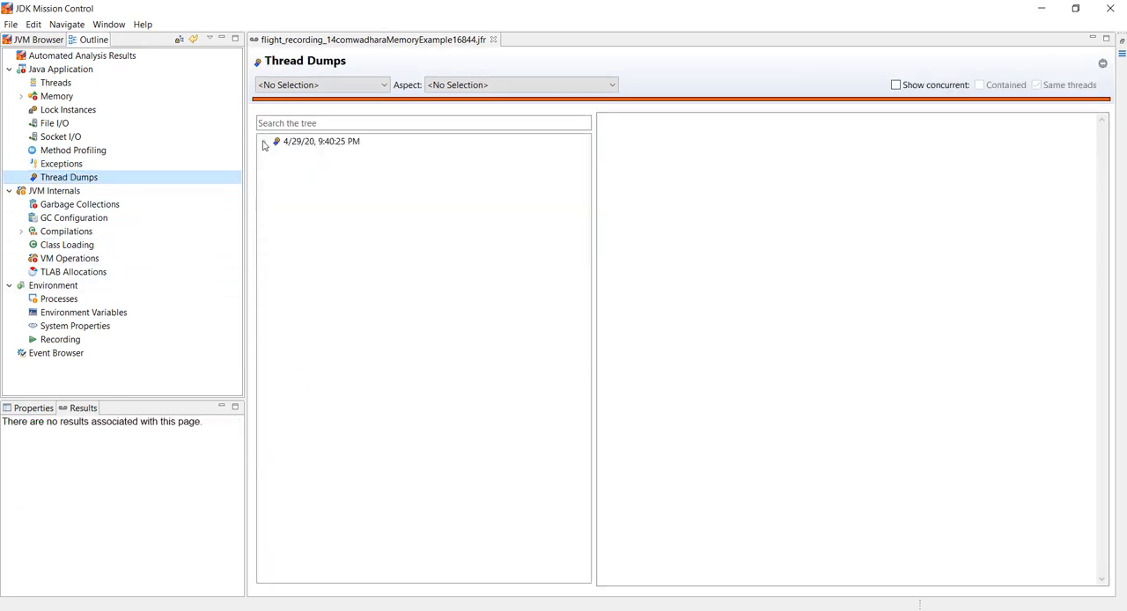
left_click(264, 141)
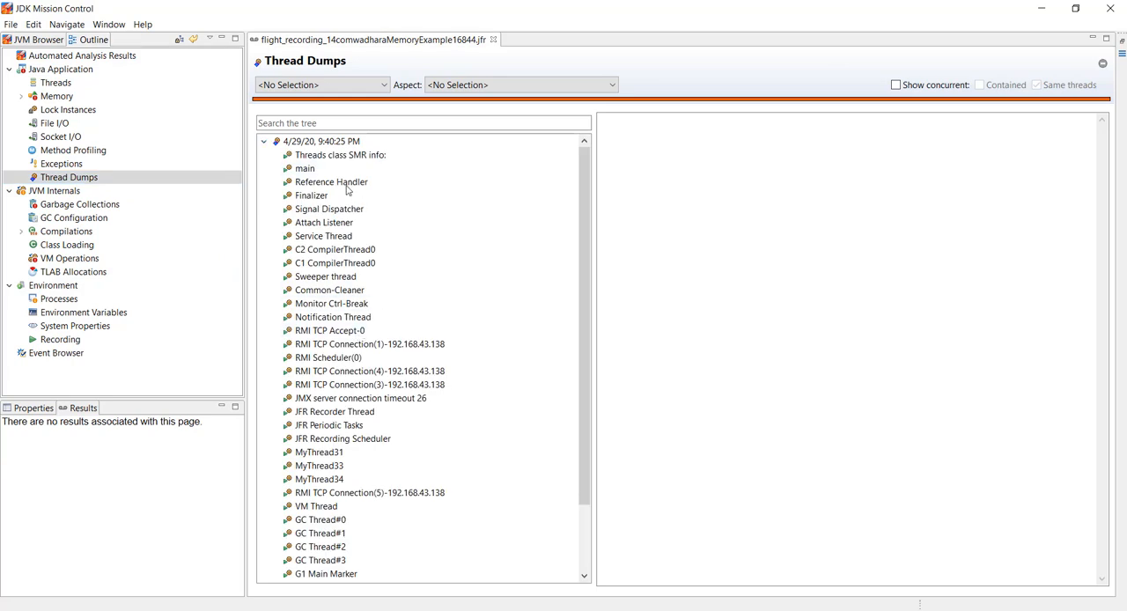
left_click(340, 155)
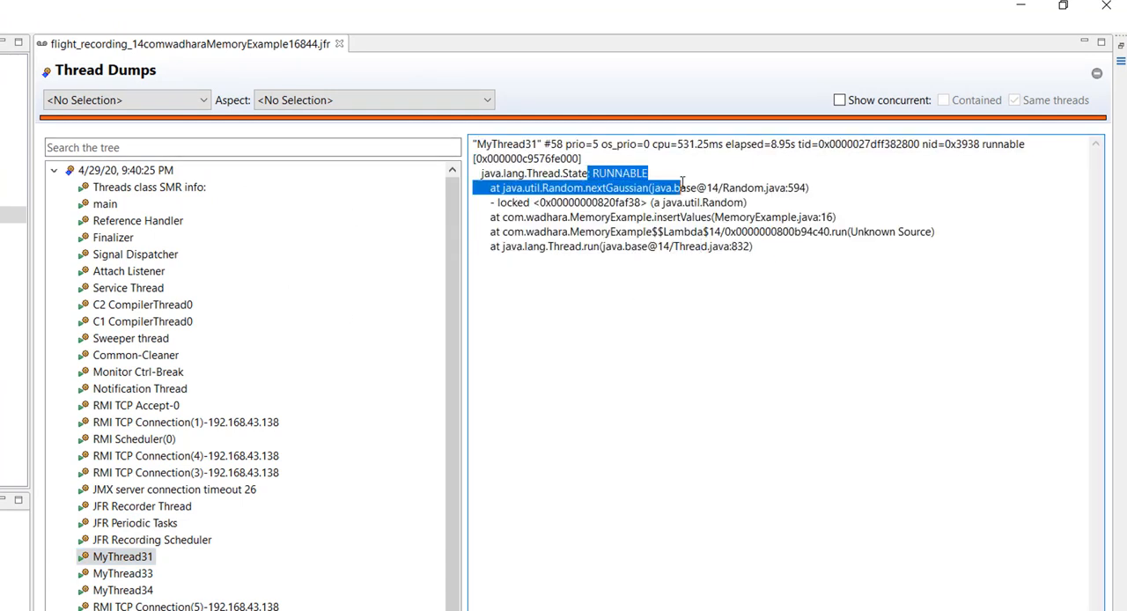
left_click(832, 257)
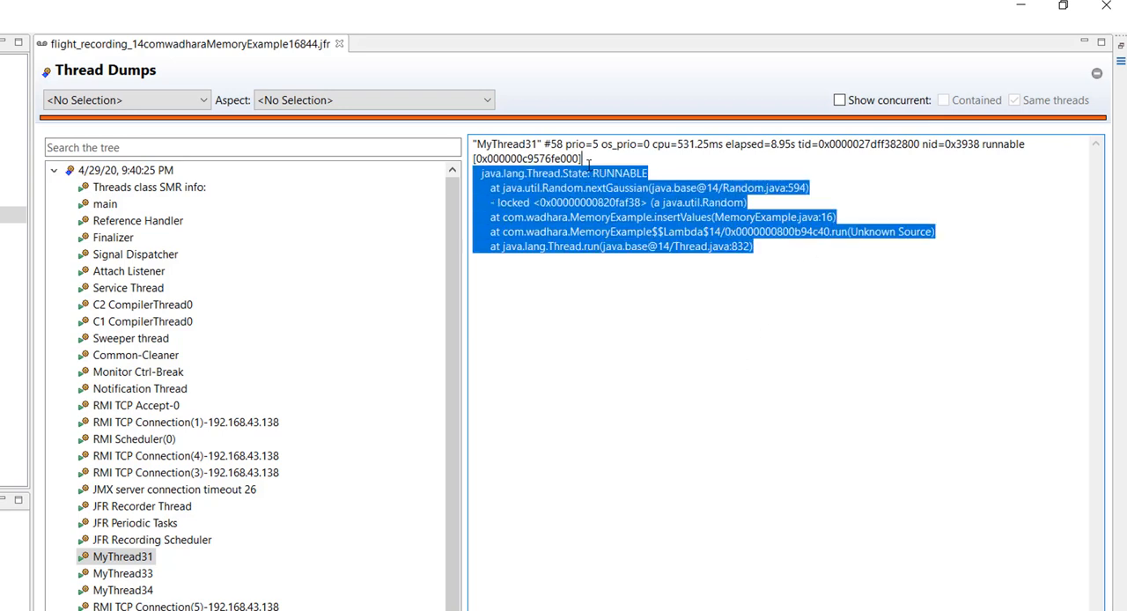
left_click(136, 355)
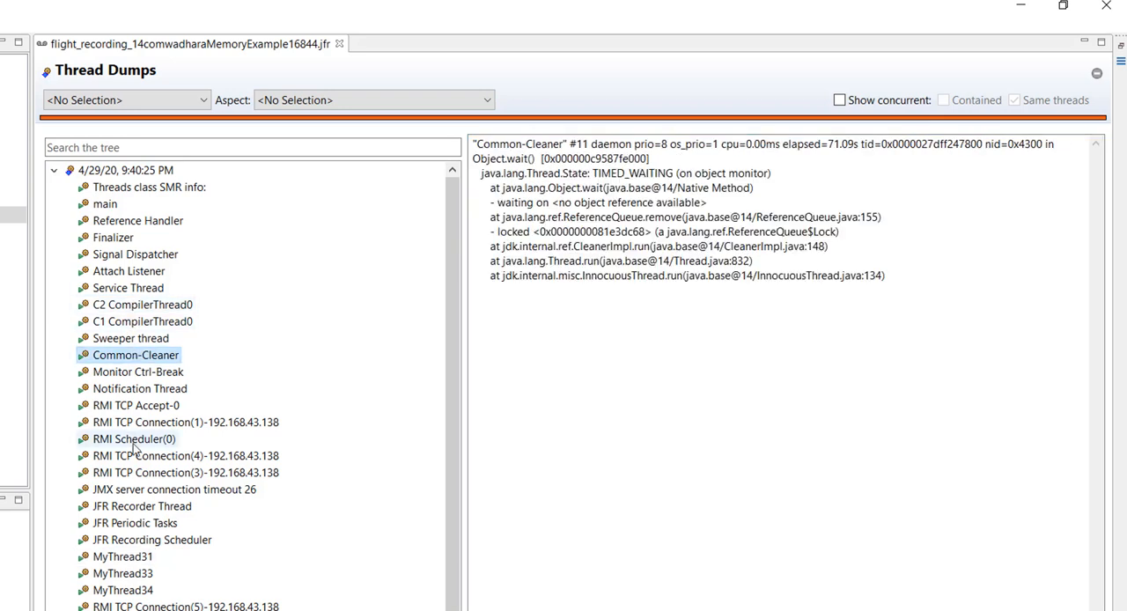
left_click(134, 438)
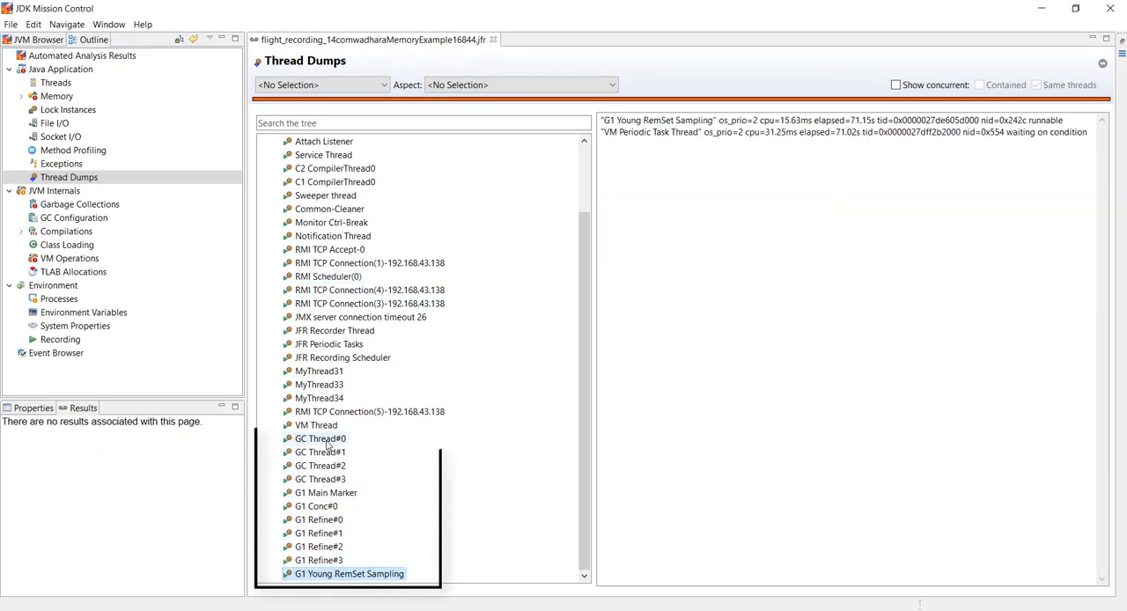
left_click(321, 438)
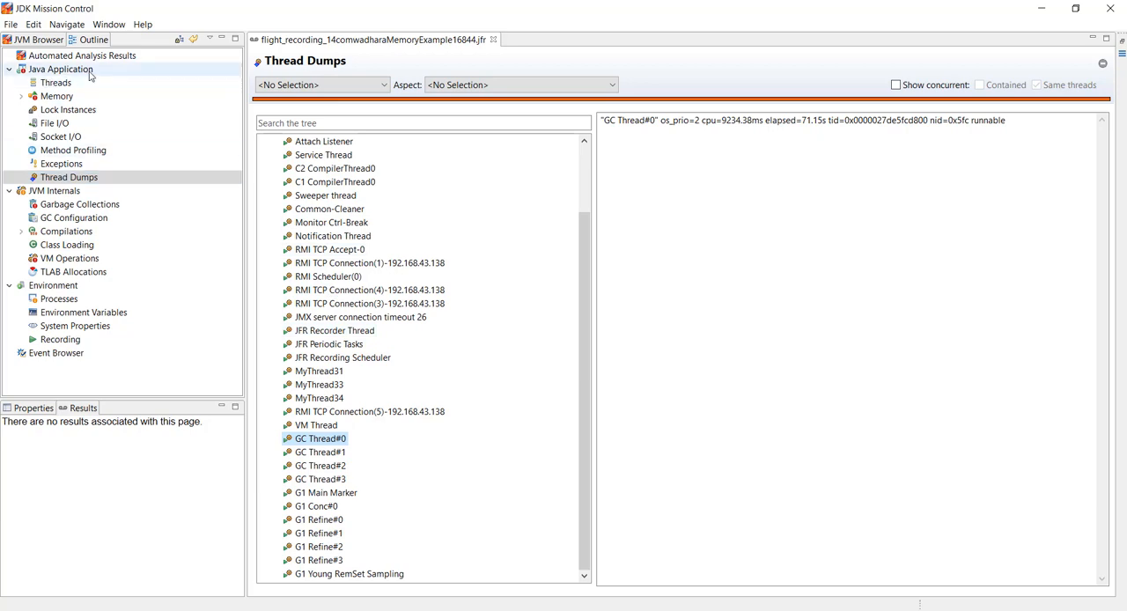
mouse_move(79, 204)
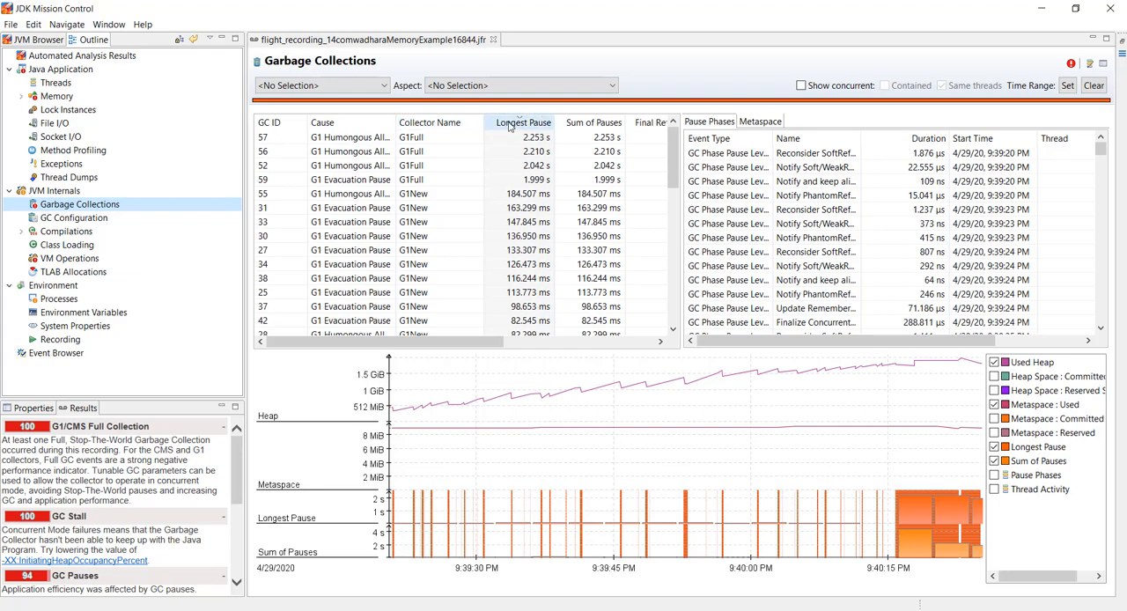
mouse_move(524, 124)
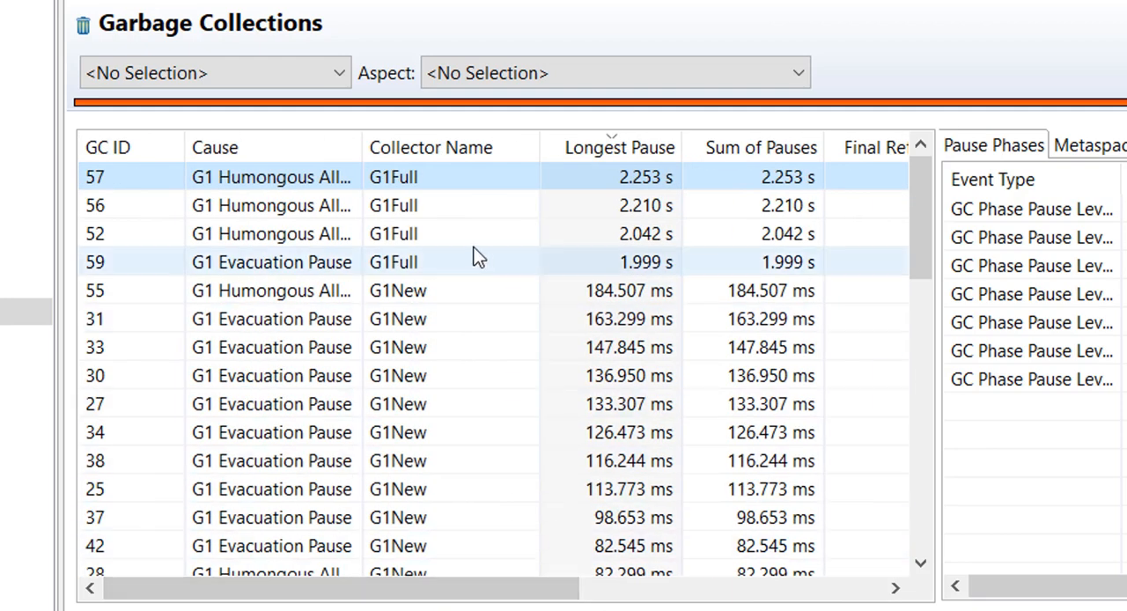
mouse_move(602, 268)
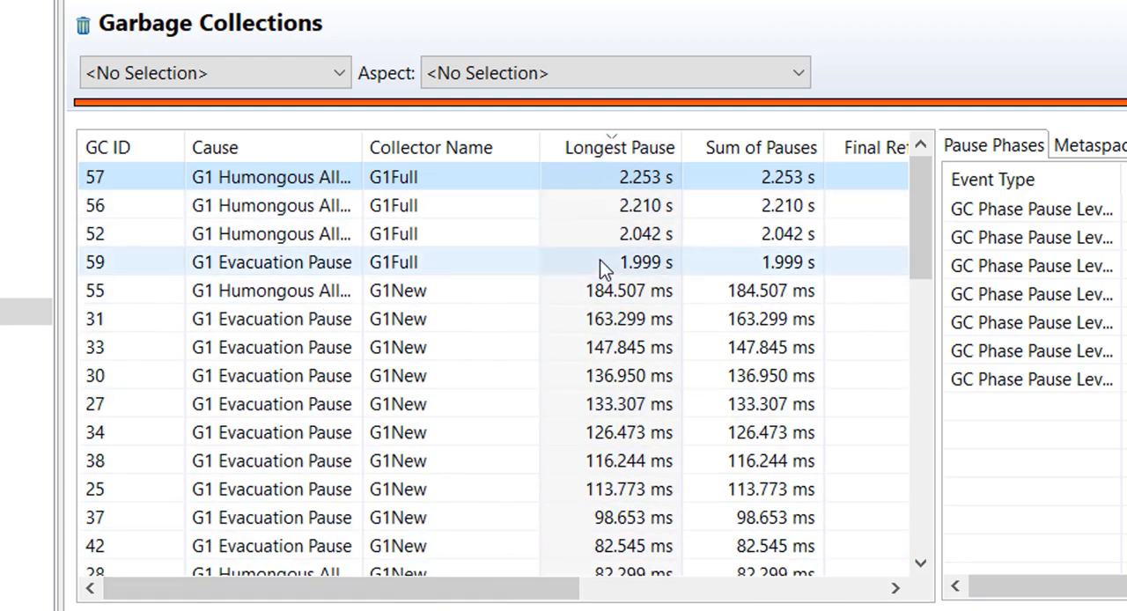
Step: Scroll through the garbage collection figures and move to the Compilations page
scroll("down", 3)
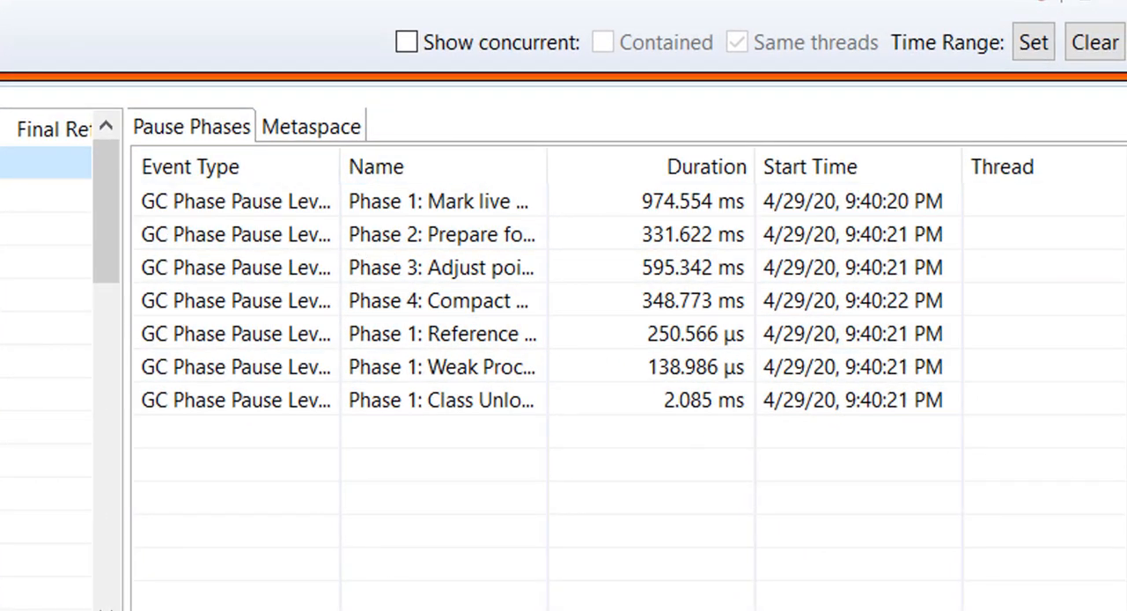
mouse_move(307, 143)
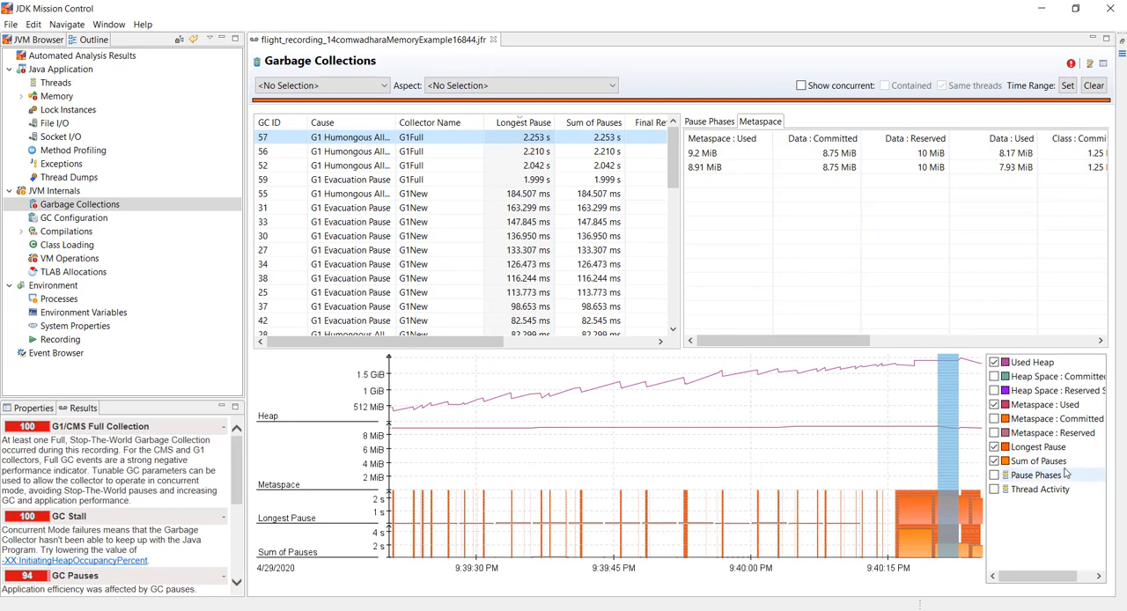
mouse_move(1036, 461)
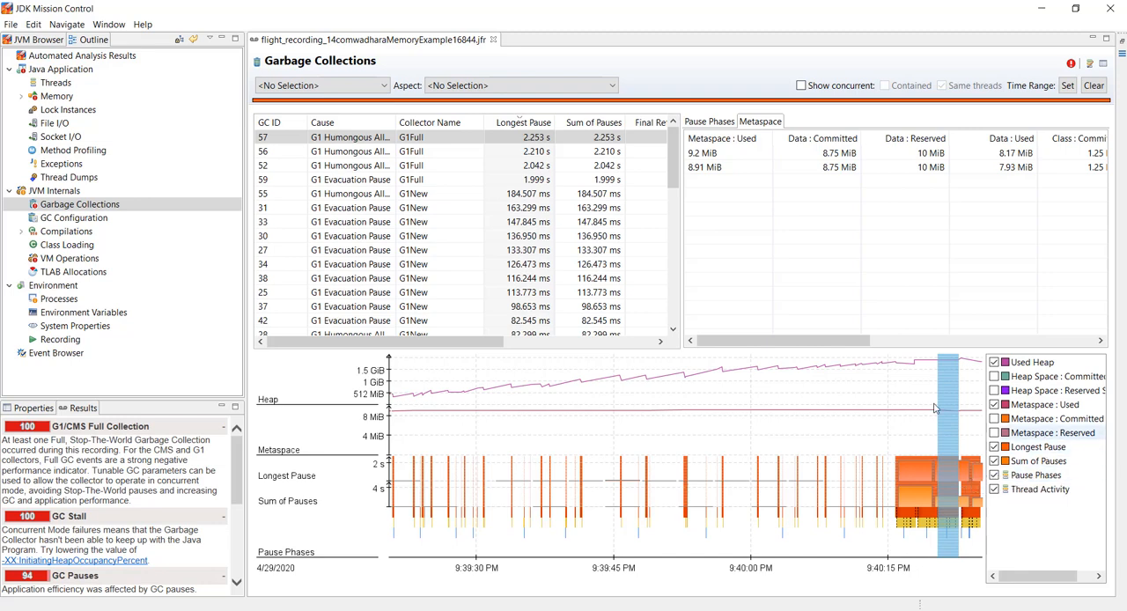
left_click(67, 231)
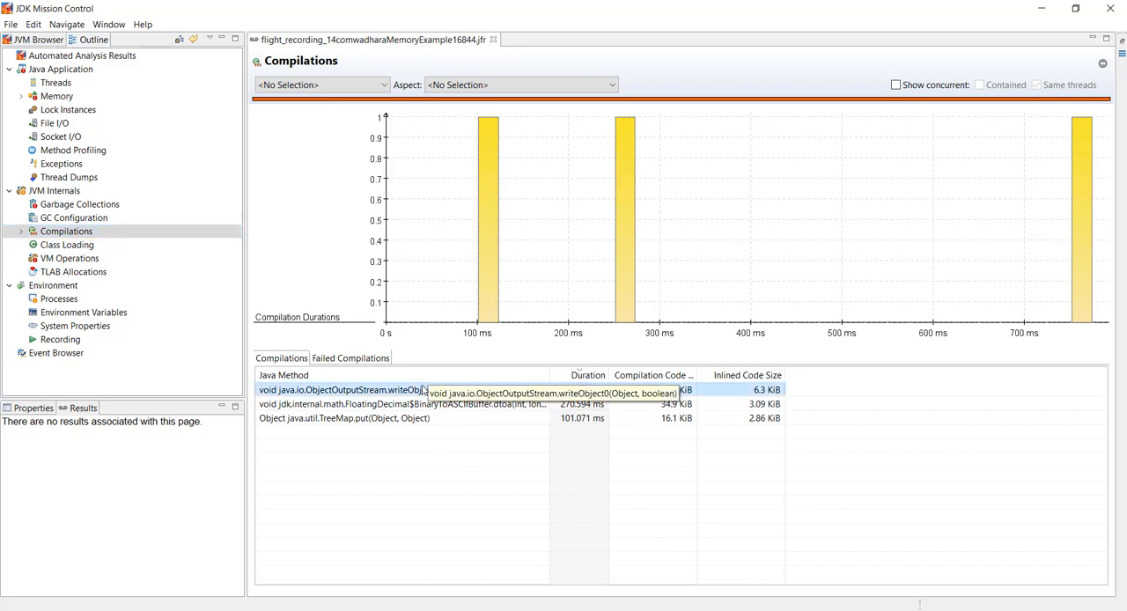
mouse_move(778, 429)
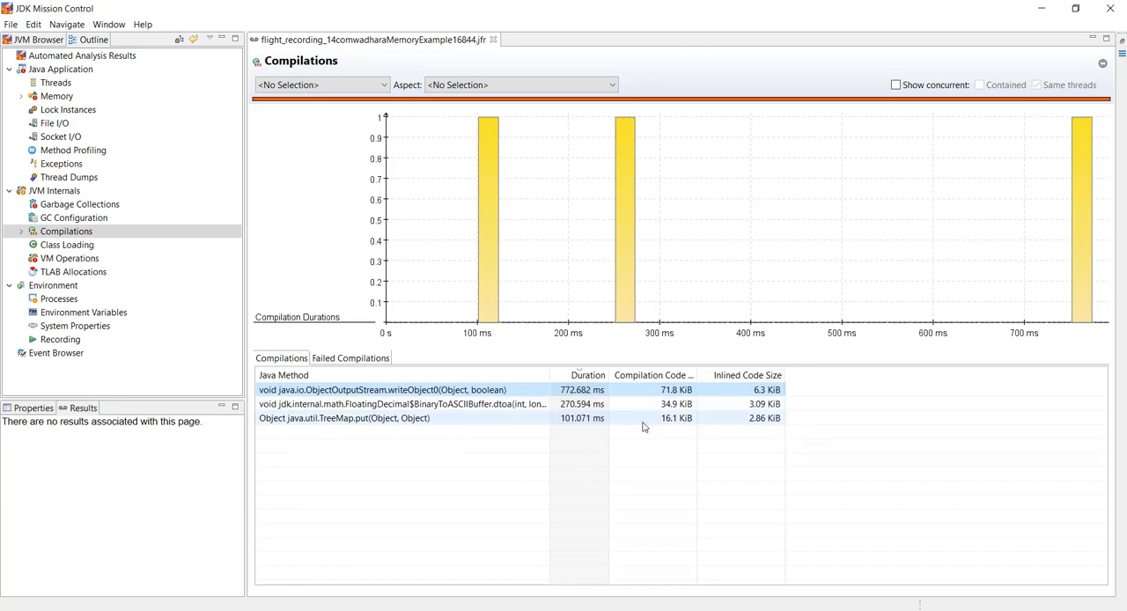
mouse_move(676, 419)
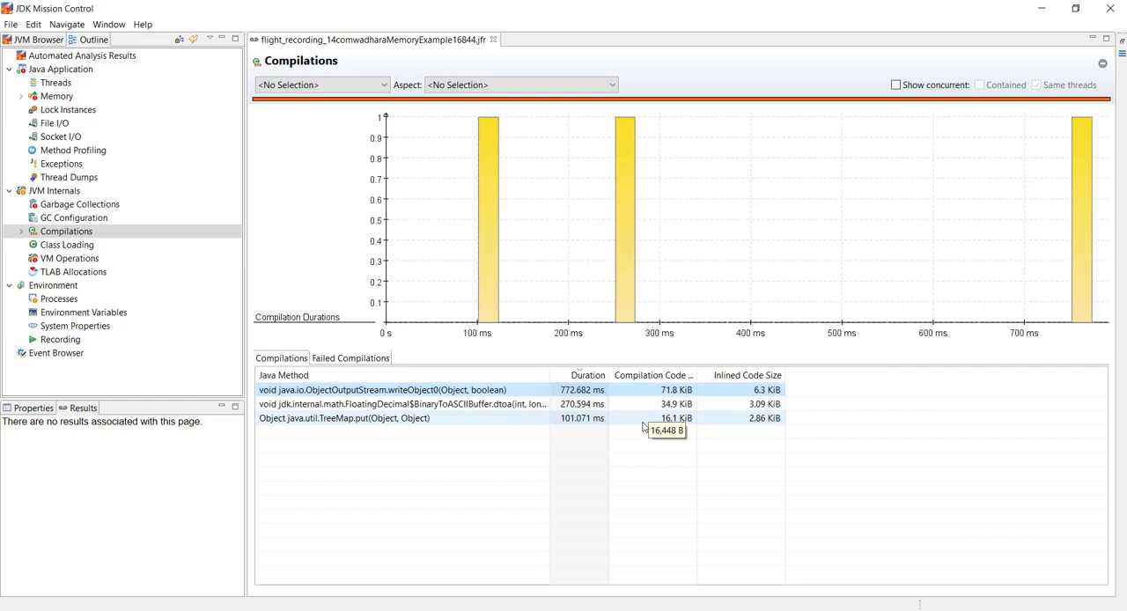
mouse_move(641, 436)
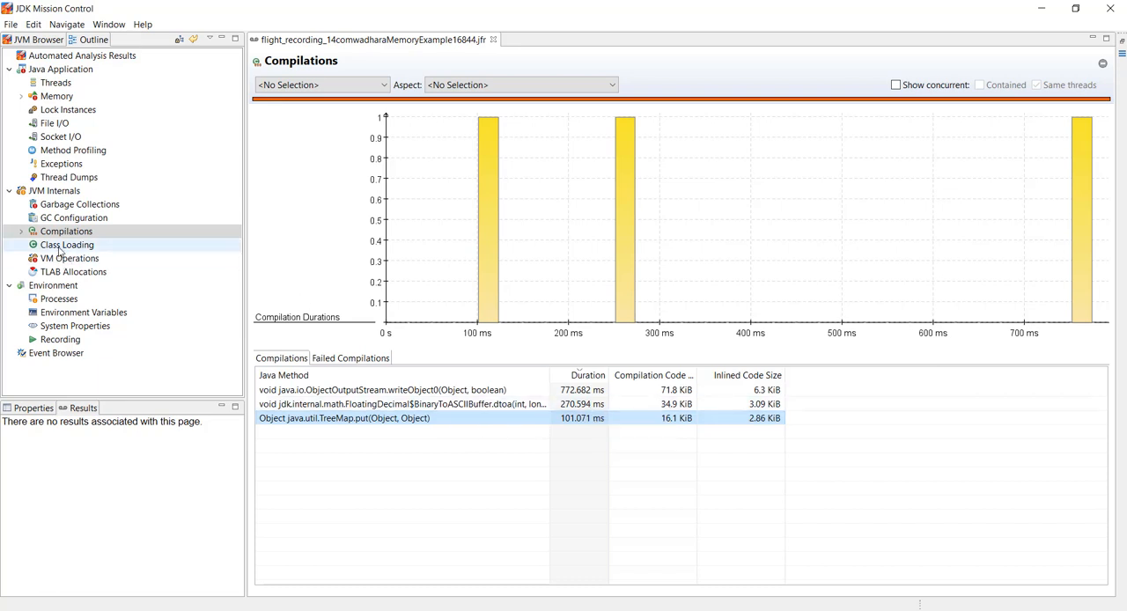
Step: Bring up the recording's Class Loading page from the outline
left_click(67, 243)
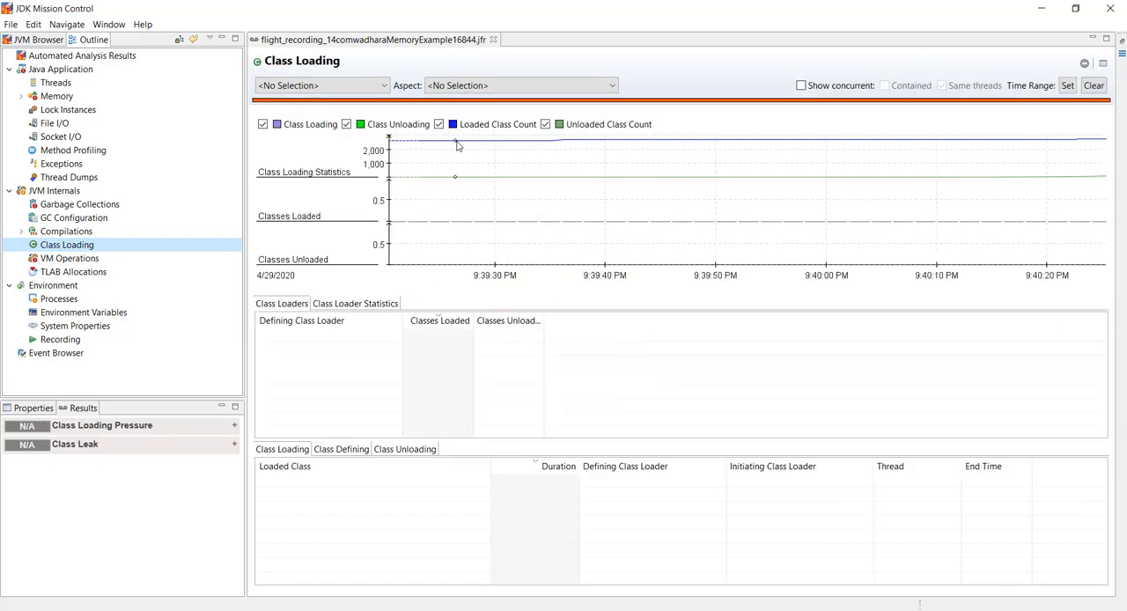
Step: Show per-class-loader statistics with the Class Loader column widened to full names
left_click(356, 303)
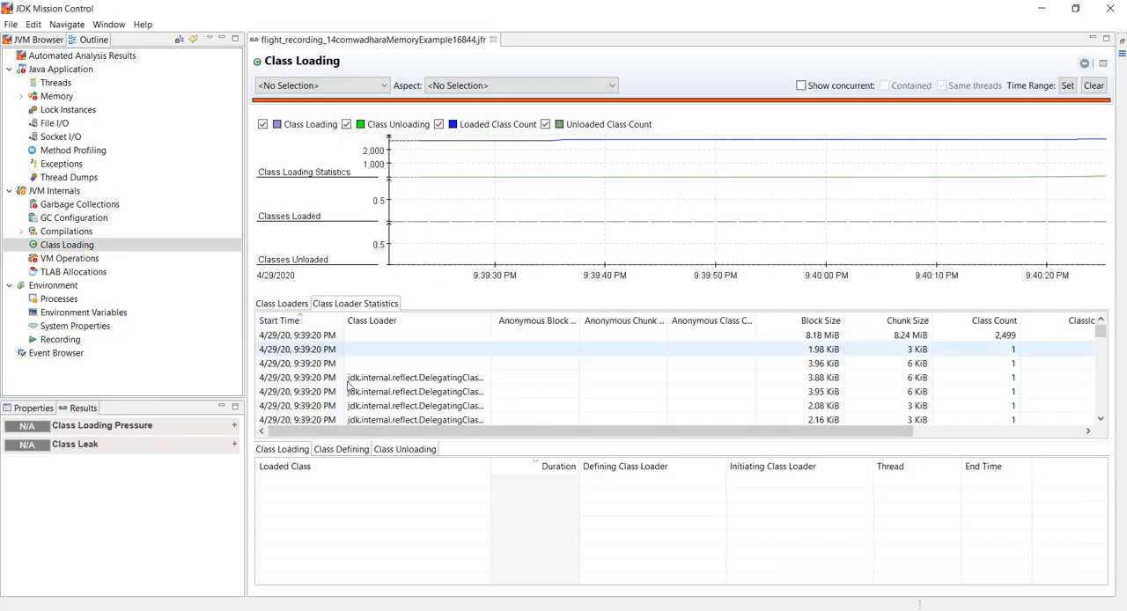
left_click(414, 377)
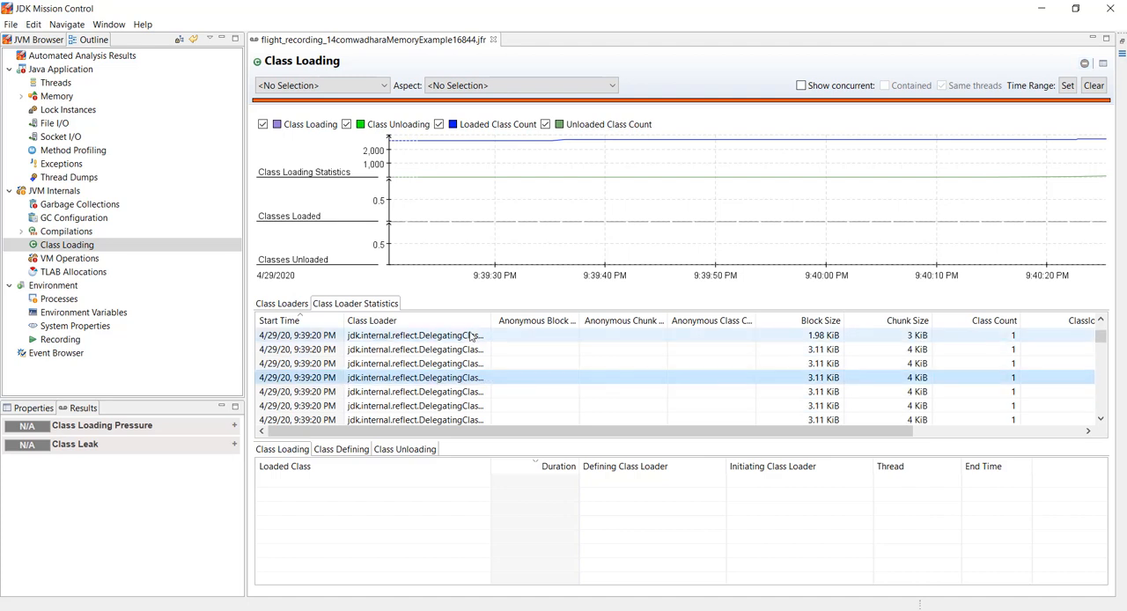
left_click_drag(485, 320, 547, 320)
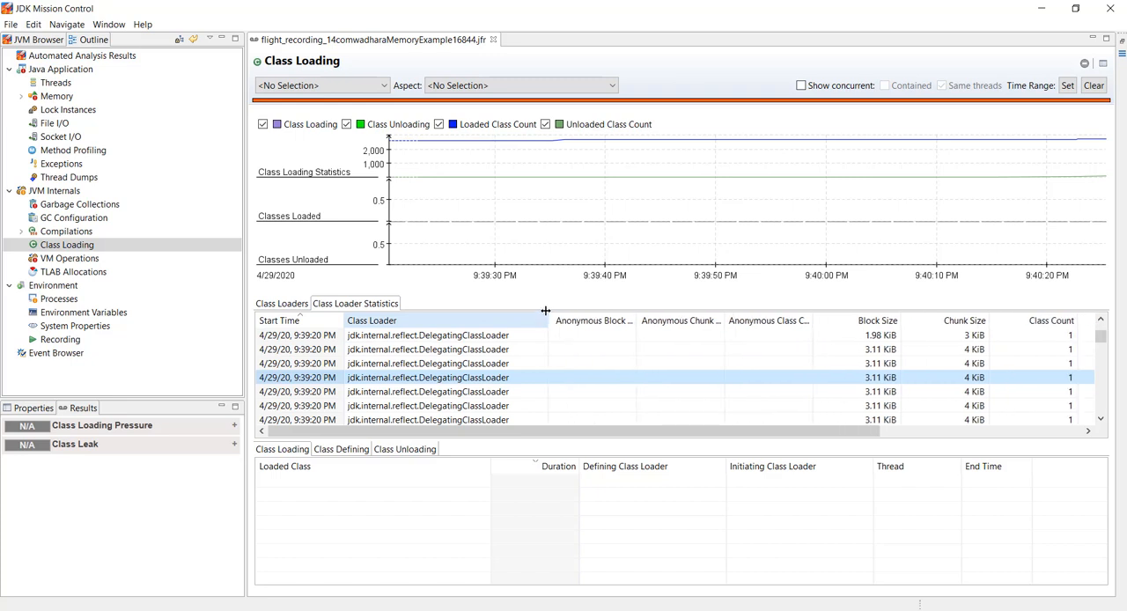
Step: Show the classes each loader defined, then move to VM Operations statistics
left_click(342, 449)
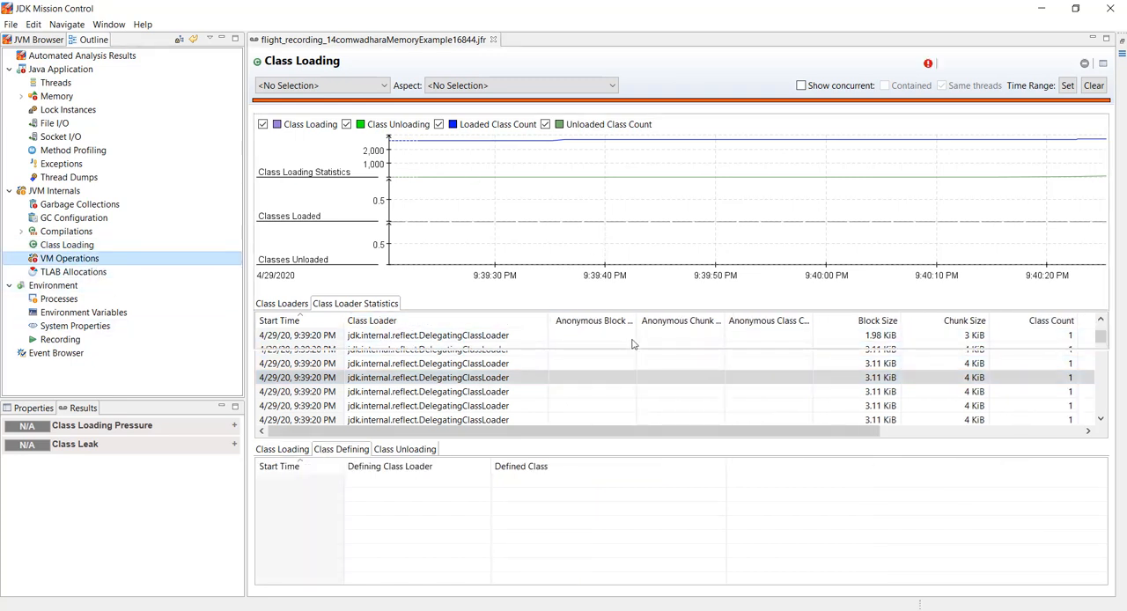
left_click(69, 257)
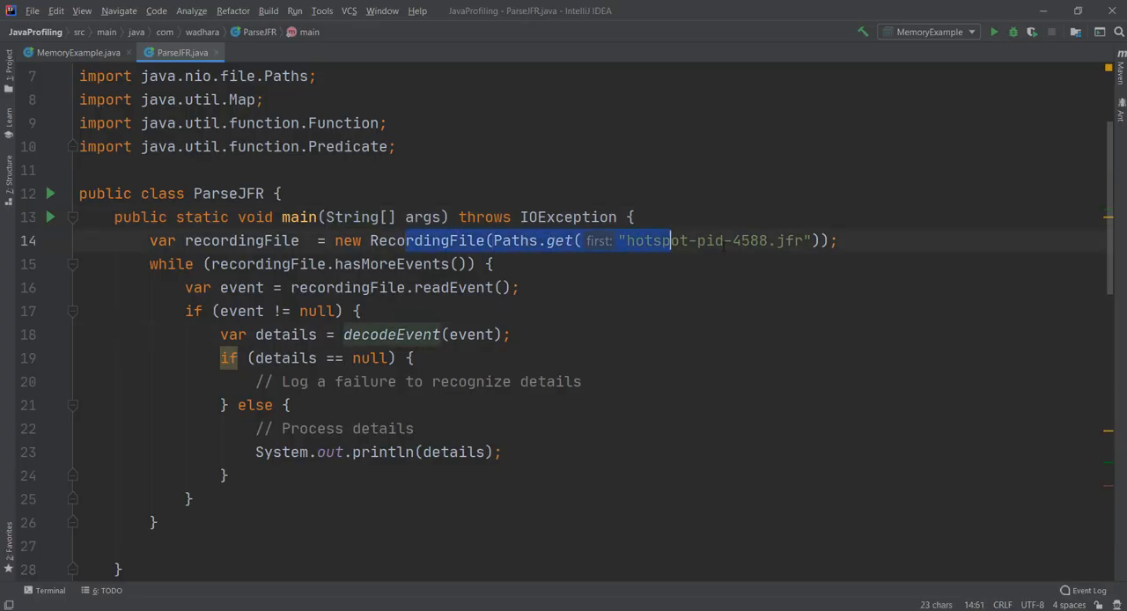
Step: Pick out the hotspot-pid-4588.jfr file name passed to Paths.get in ParseJFR.java
left_click(222, 288)
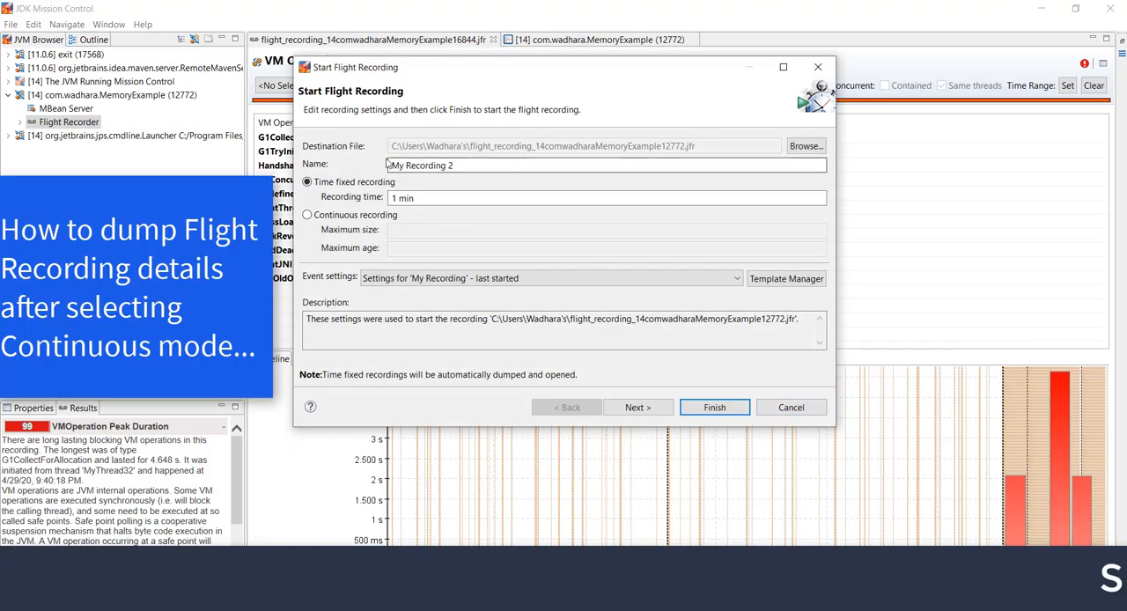
Step: Make My Recording 2 a continuous recording and start it
left_click(306, 215)
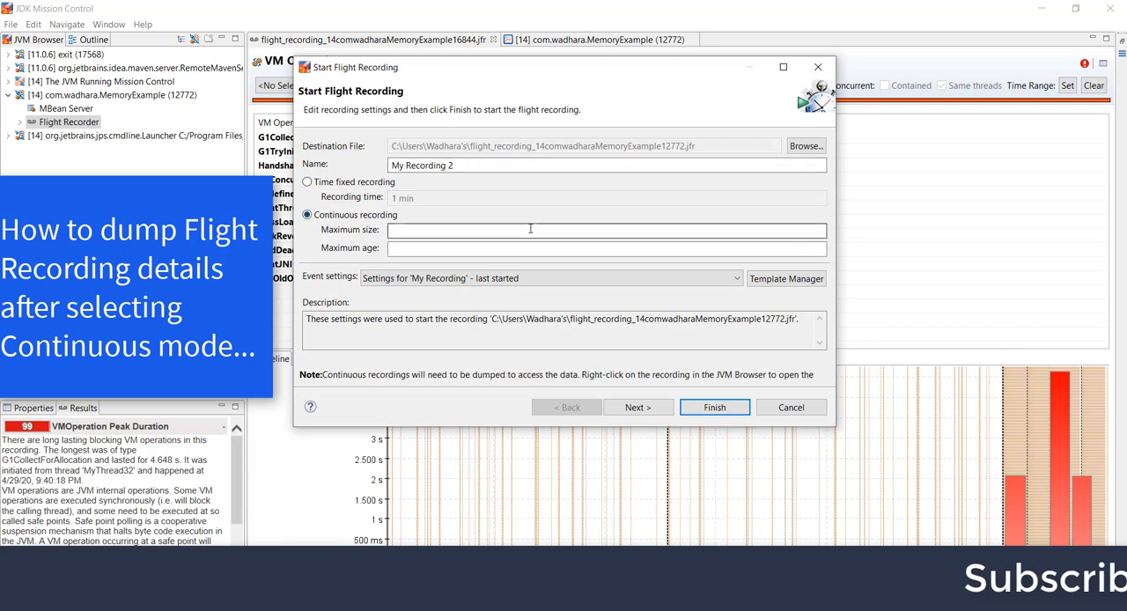
left_click(716, 407)
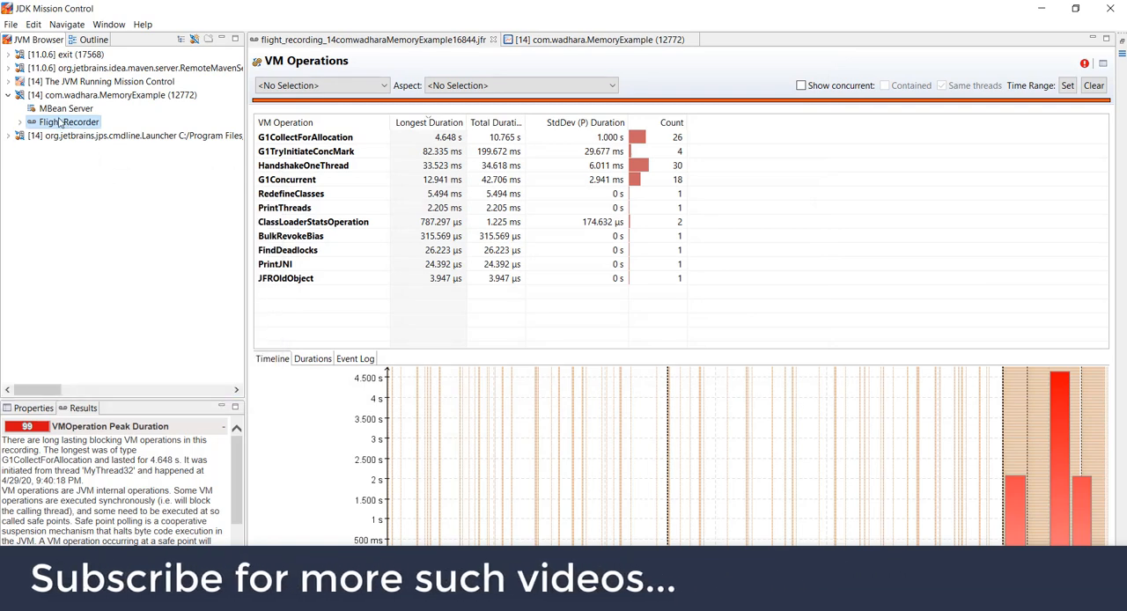
Step: Dump the whole running recording and bring up its Automated Analysis Results
right_click(68, 121)
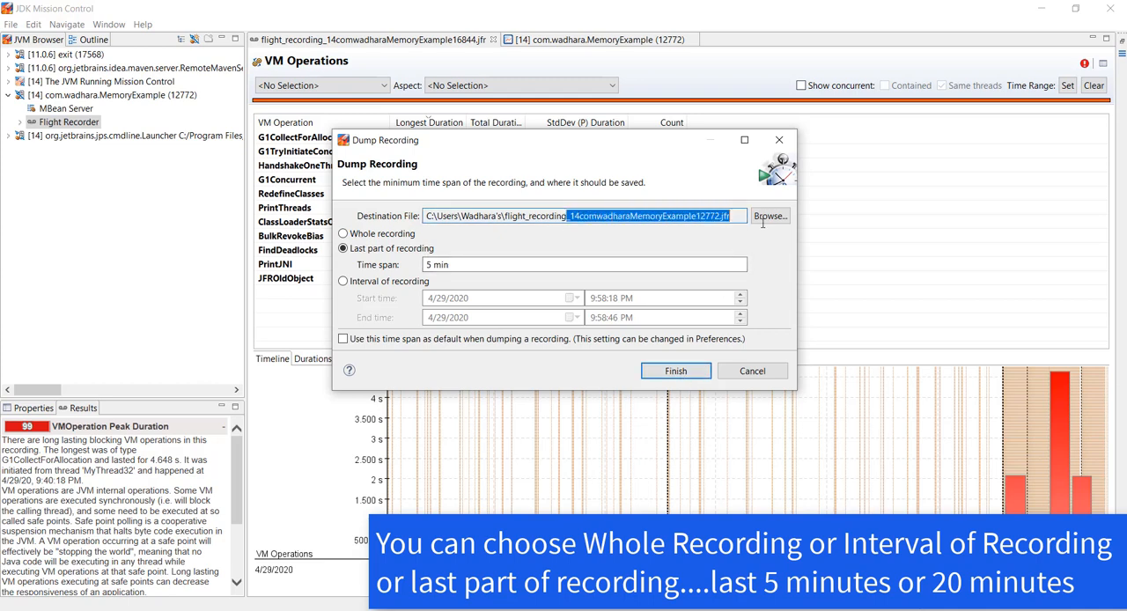
left_click(342, 232)
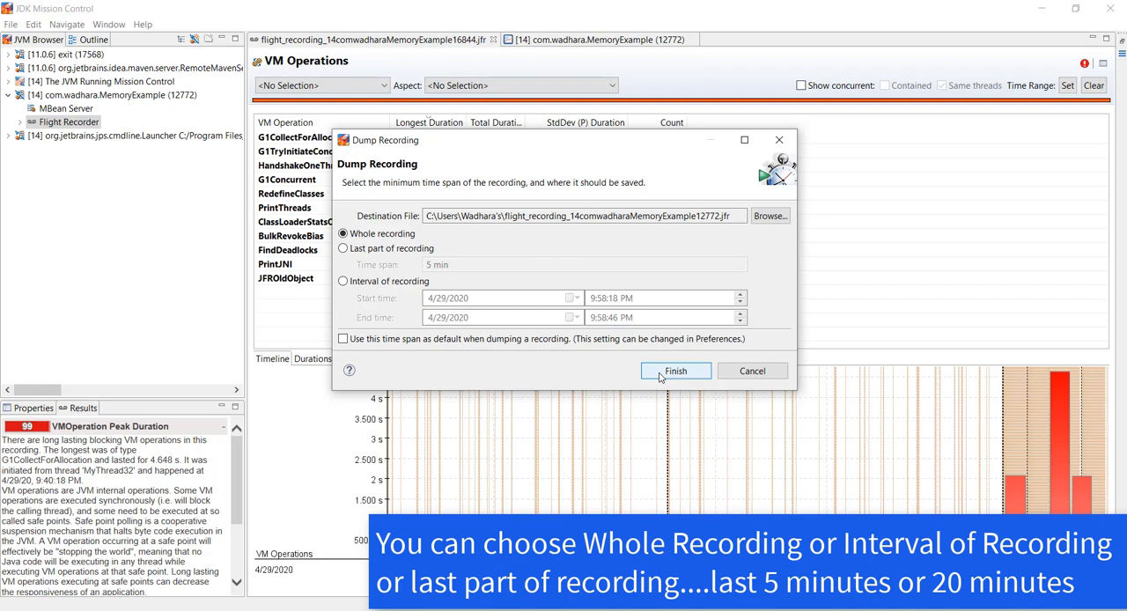
left_click(676, 370)
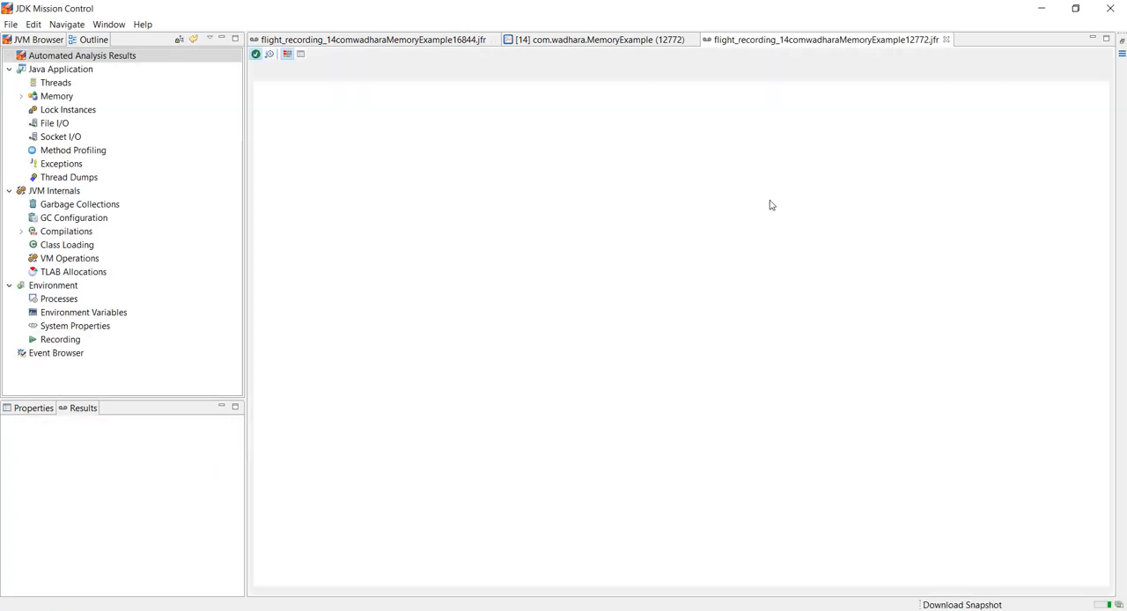
left_click(81, 55)
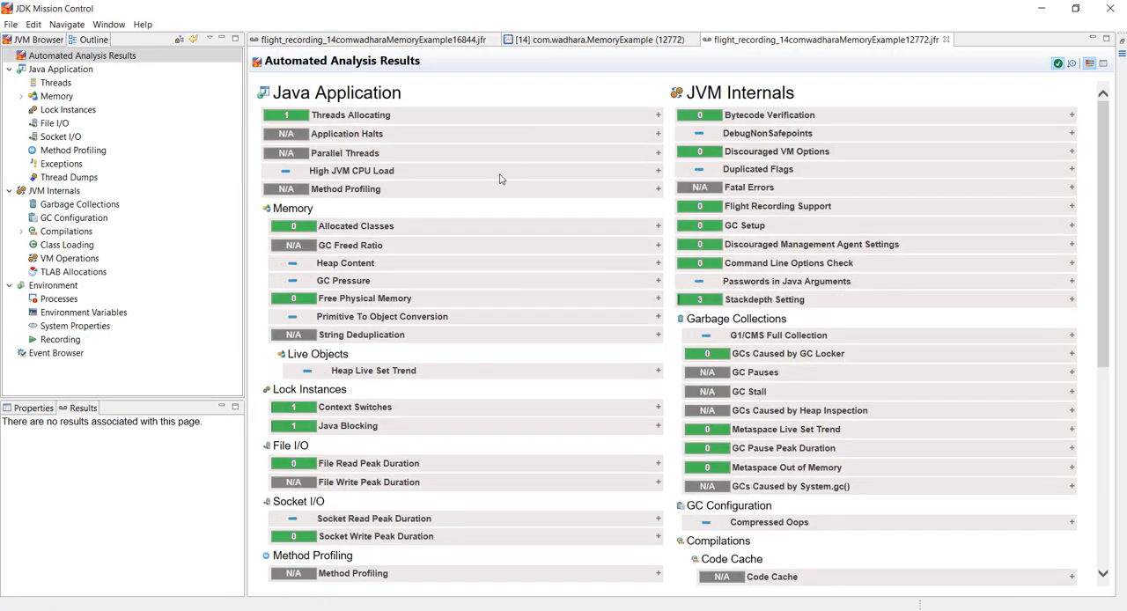